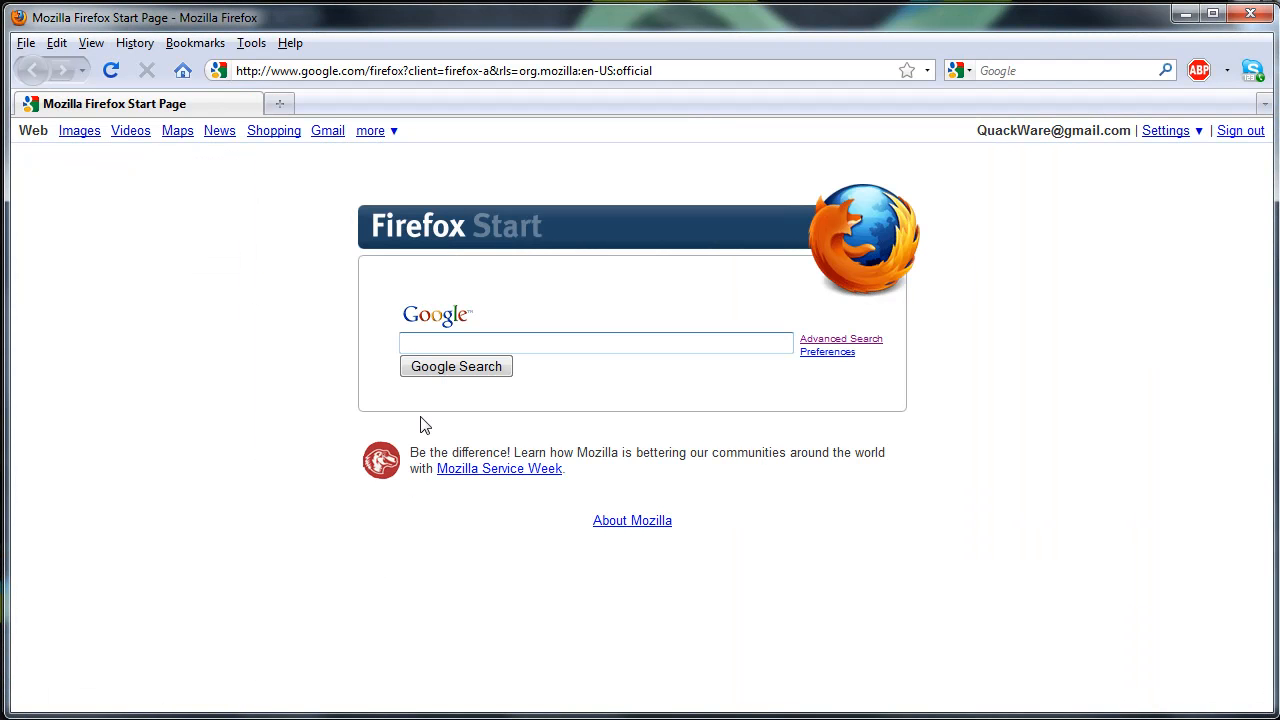
# Search for Twitter libraries and follow the API Wiki to Twitterizer's Downloads page
pyautogui.write('twitter c# library')
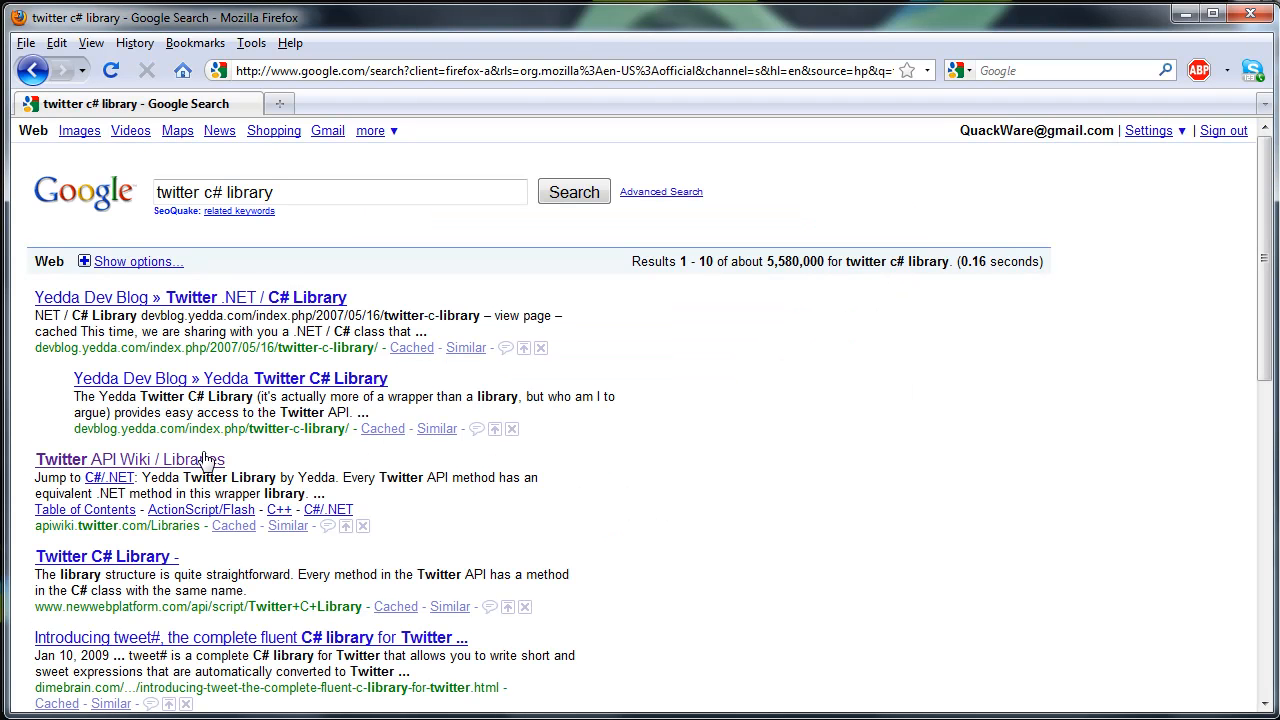
pyautogui.click(129, 459)
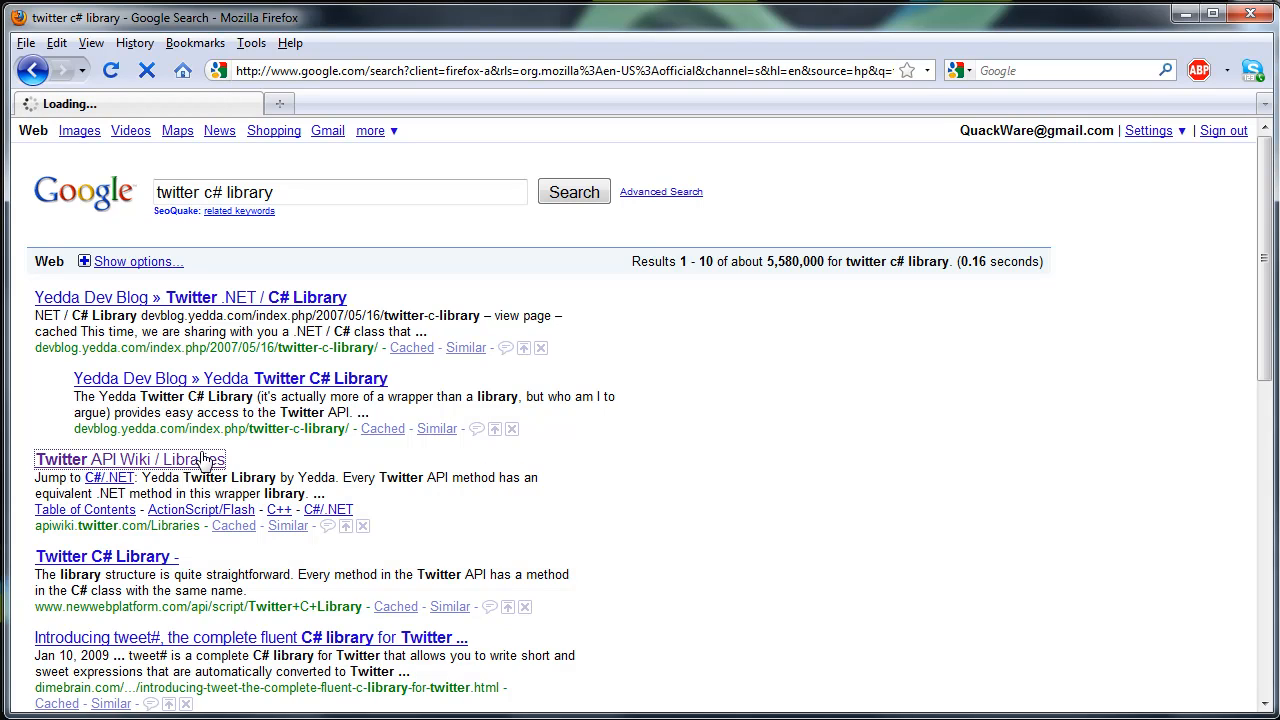
pyautogui.click(128, 459)
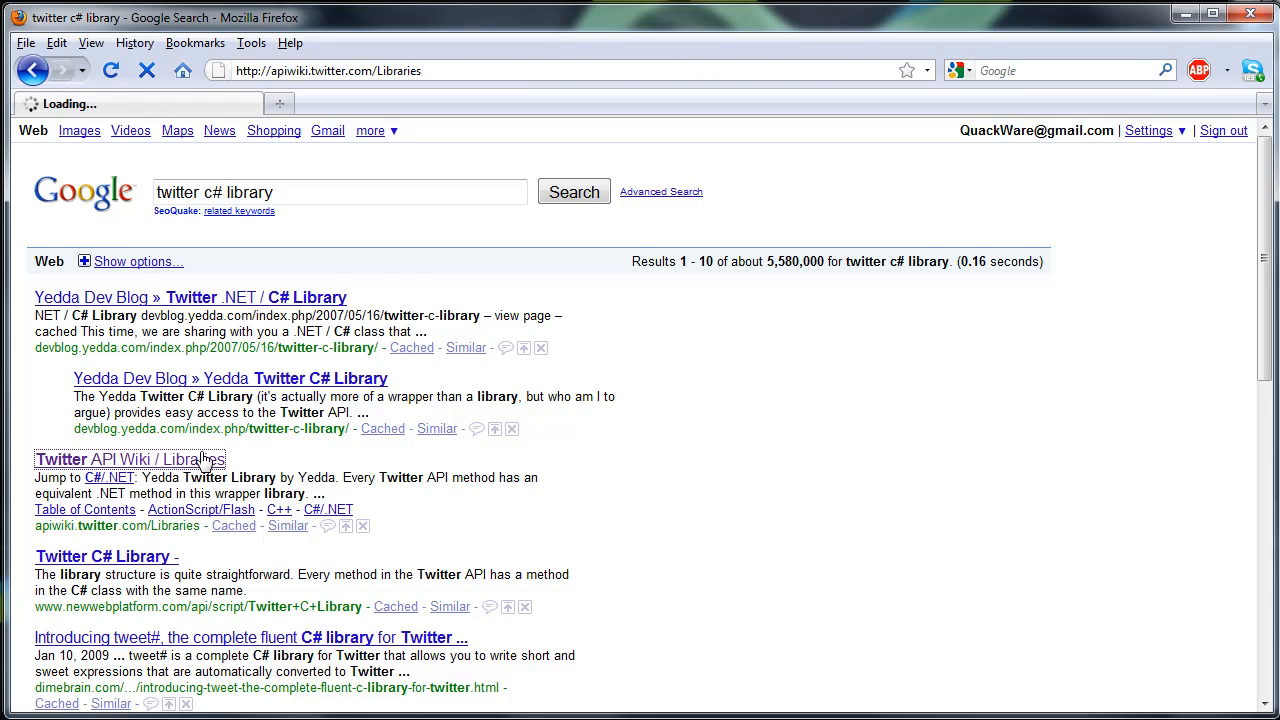
pyautogui.click(129, 459)
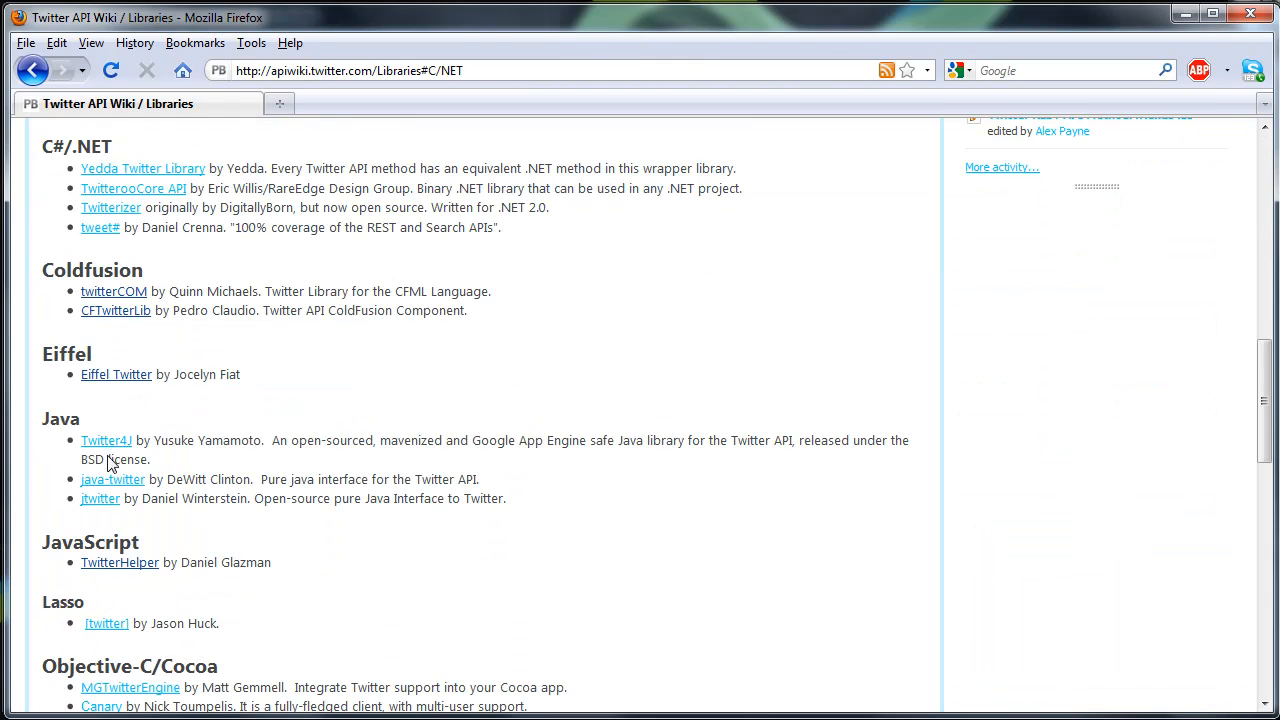
pyautogui.moveTo(126, 230)
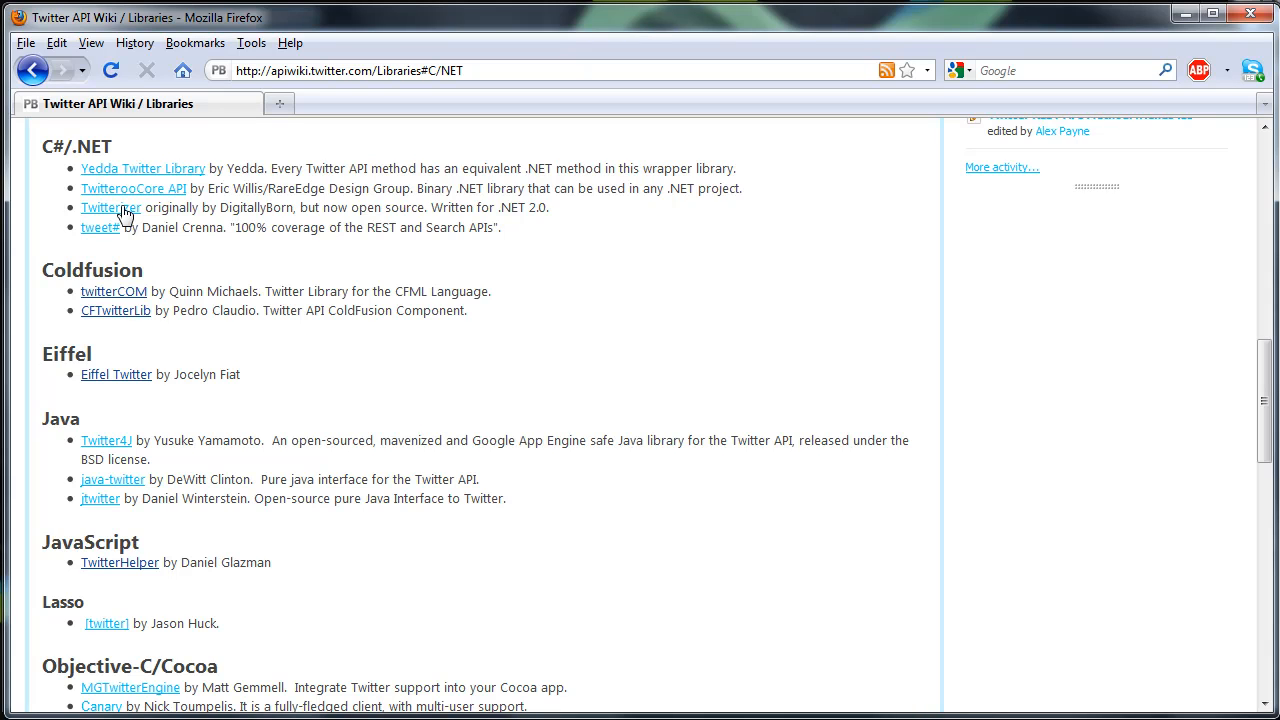
pyautogui.click(109, 207)
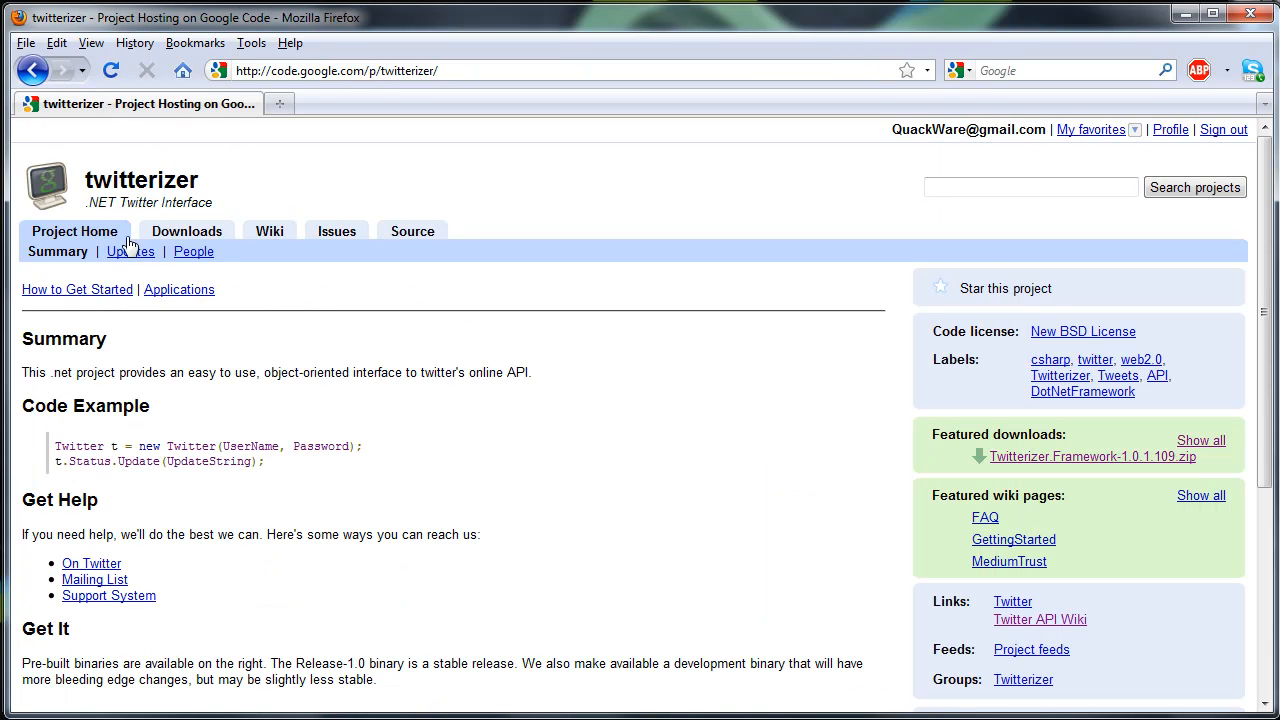
pyautogui.moveTo(187, 231)
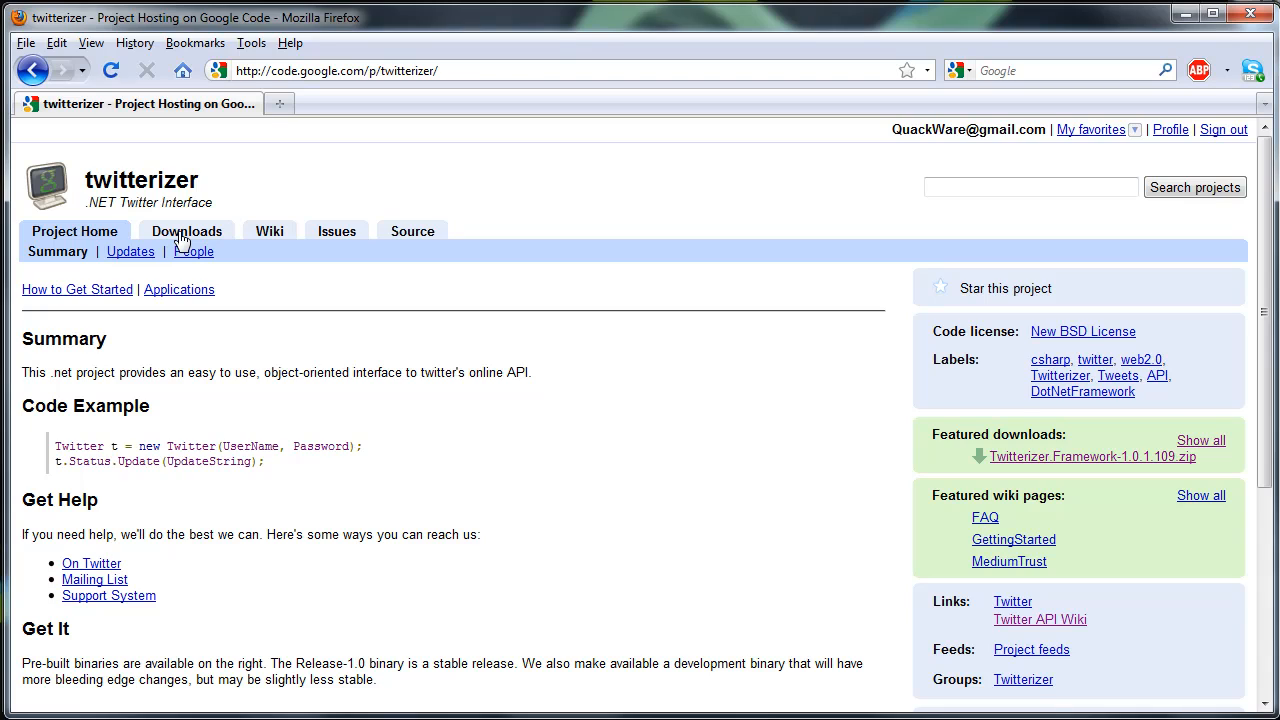
pyautogui.click(187, 231)
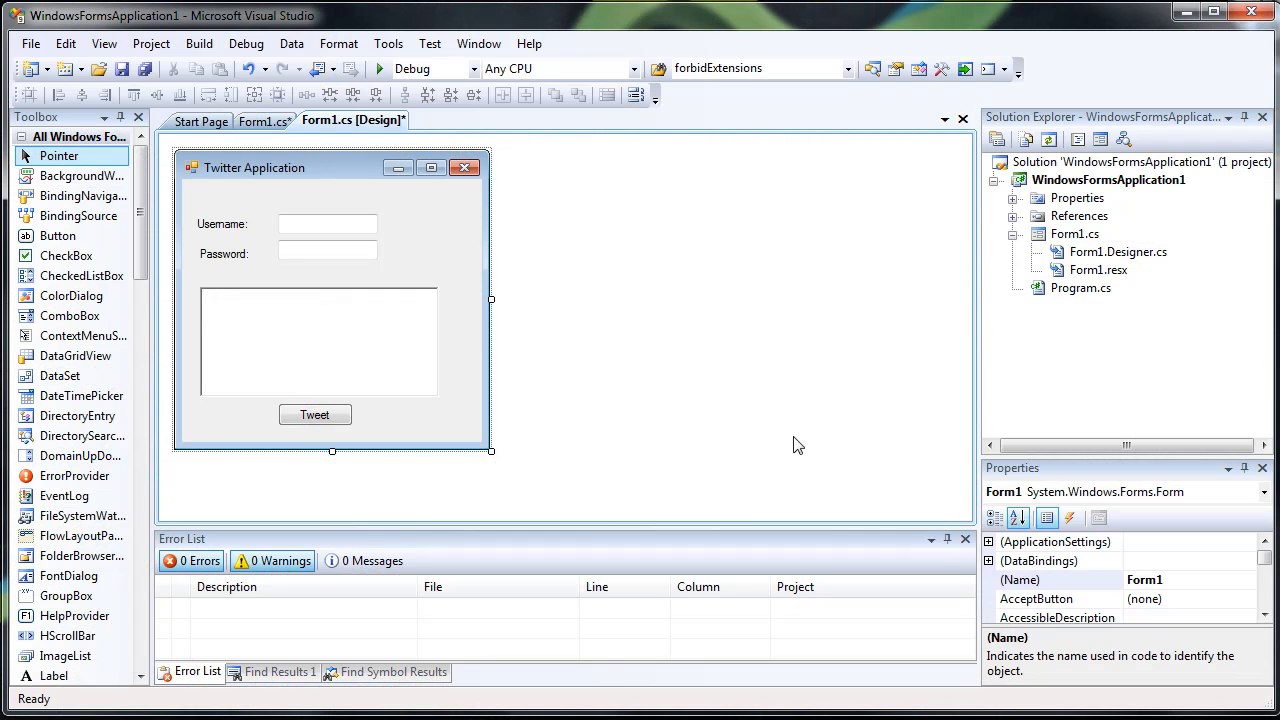
# Add Twitterizer.Framework.dll from the Desktop as a project reference
pyautogui.rightClick(1078, 216)
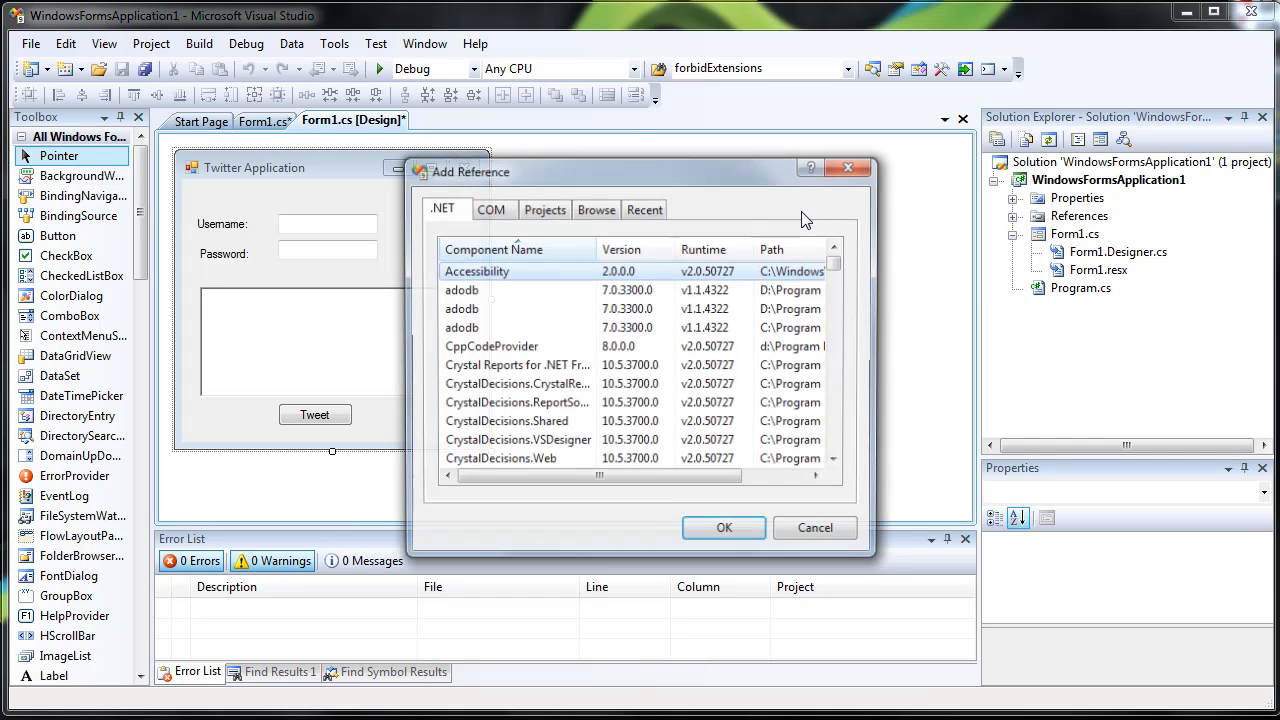
pyautogui.click(595, 208)
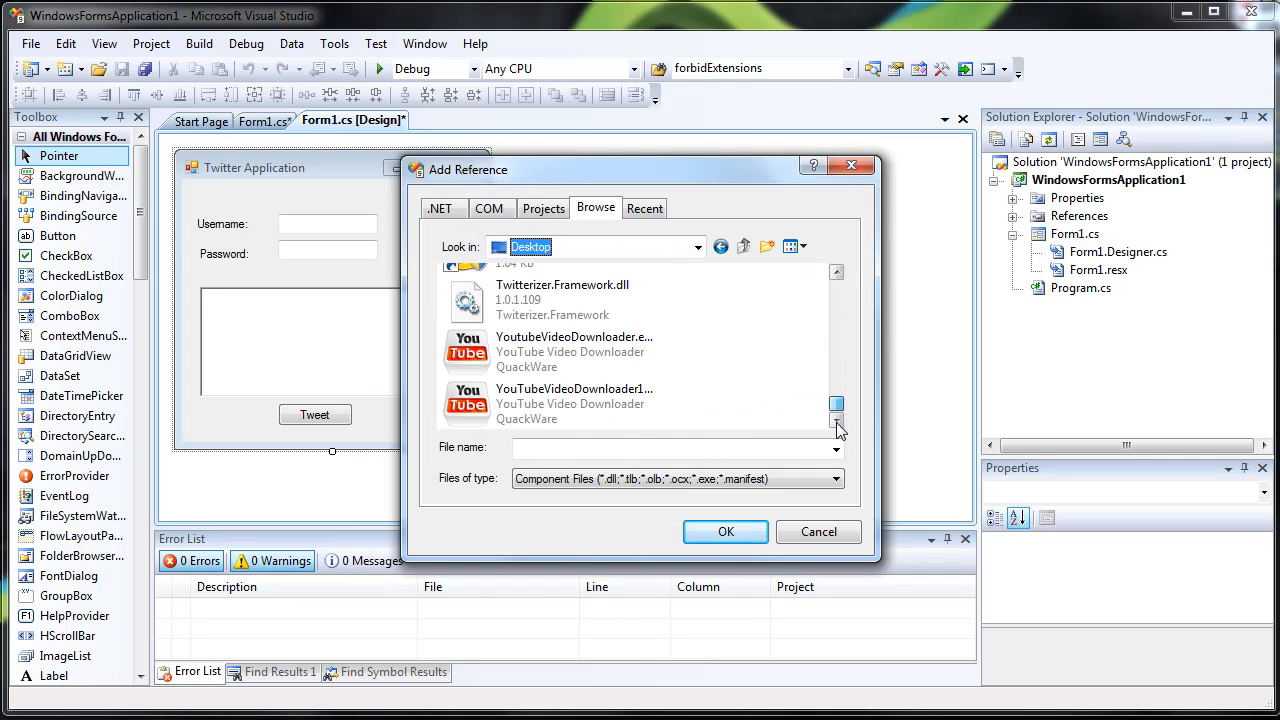
pyautogui.click(562, 307)
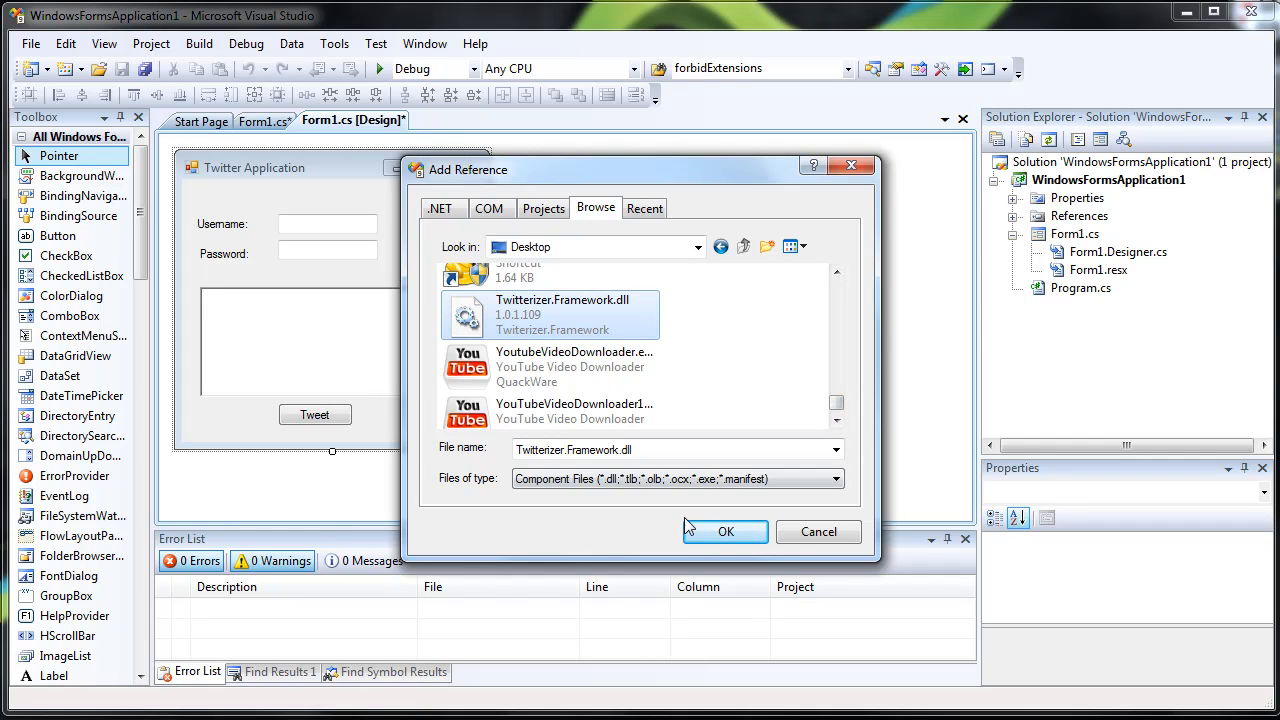
pyautogui.click(725, 531)
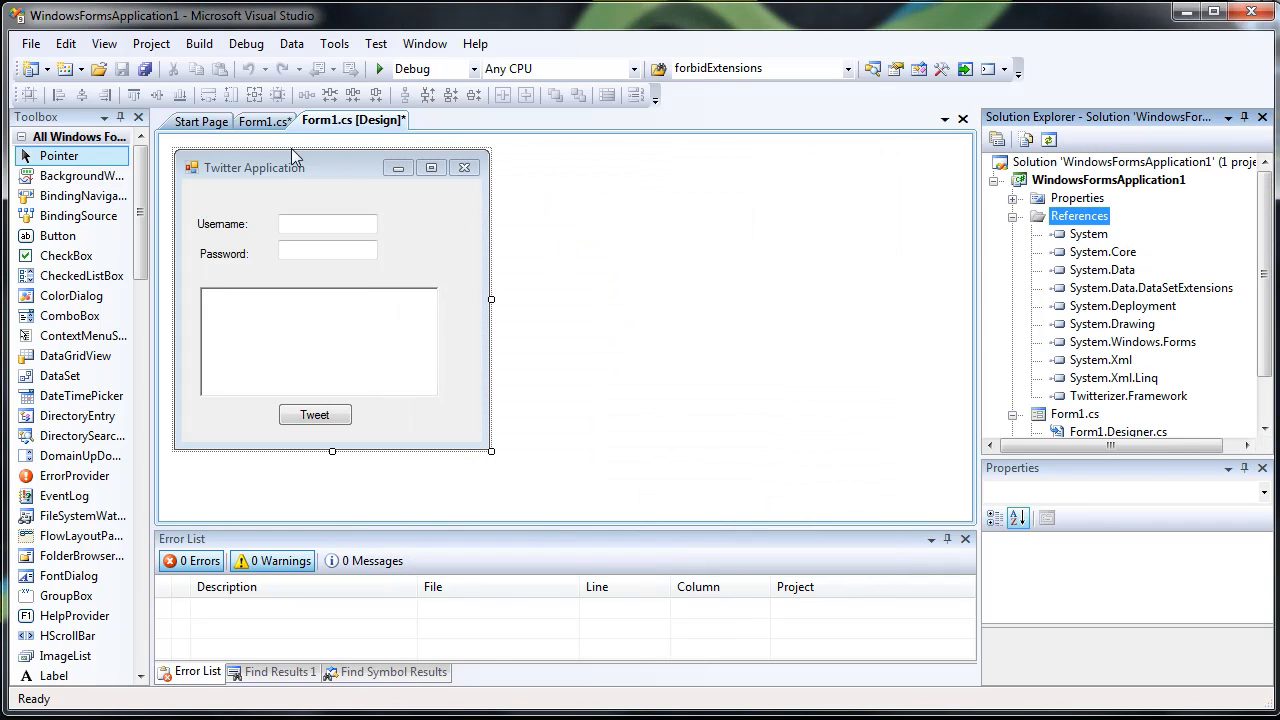
# Create the Tweet click handler and replace 'using System.Net;' with a Twitterizer using line
pyautogui.doubleClick(314, 414)
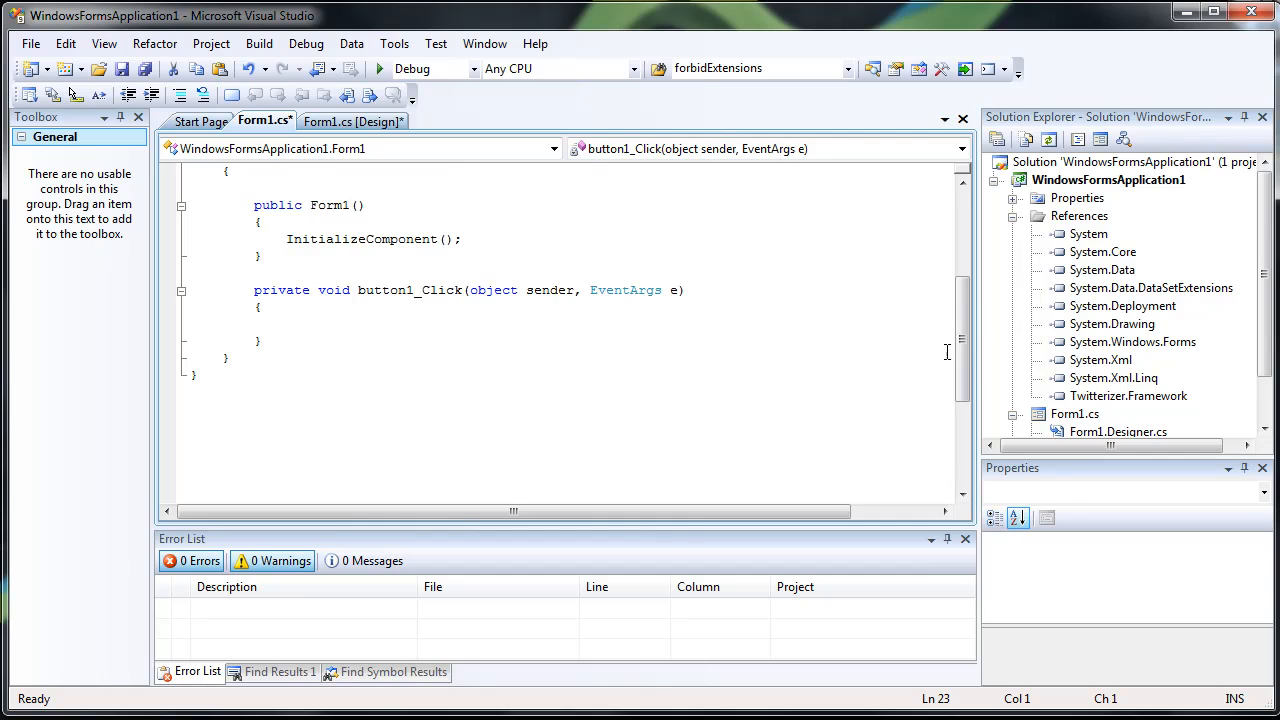
pyautogui.scroll(3)
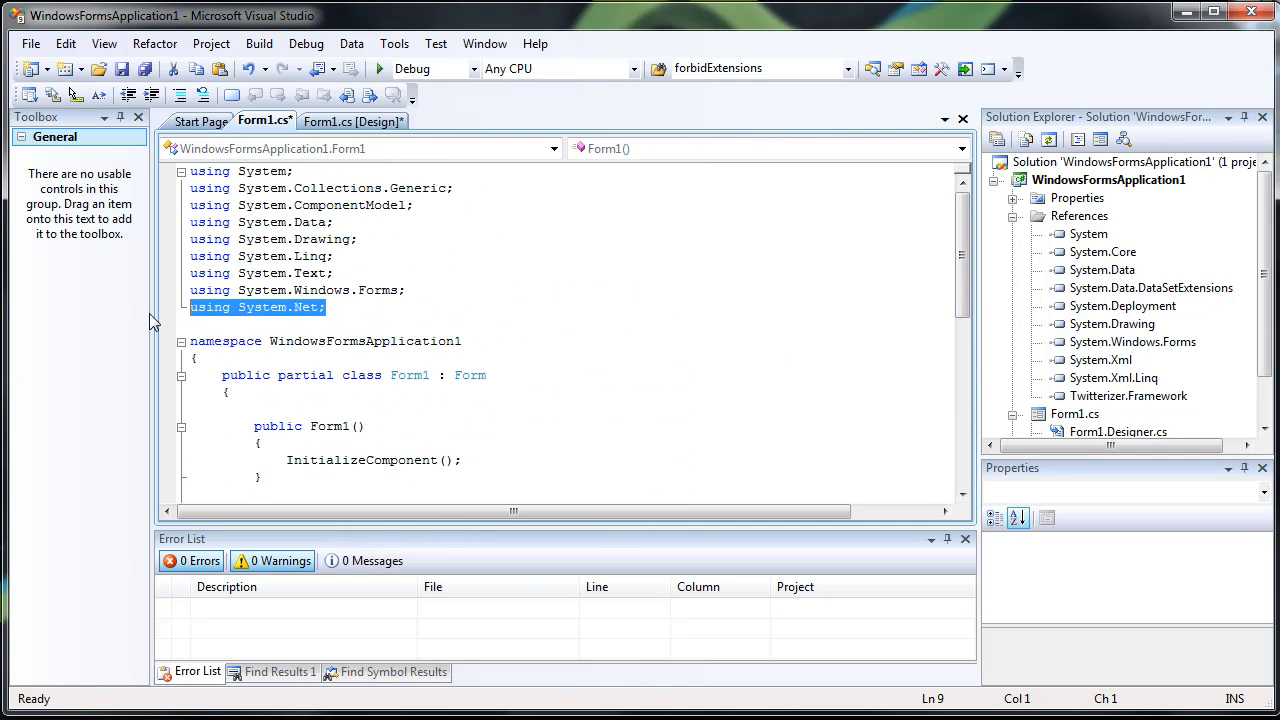
pyautogui.press('Delete')
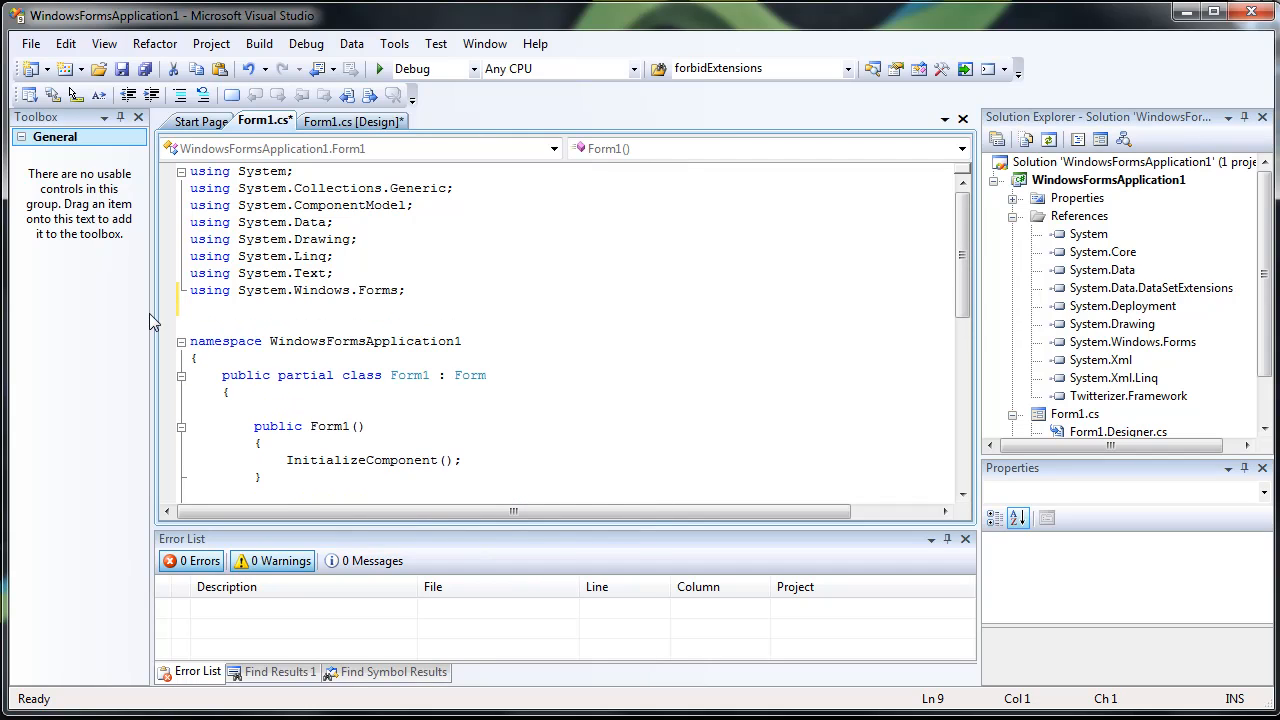
pyautogui.write('using Twi')
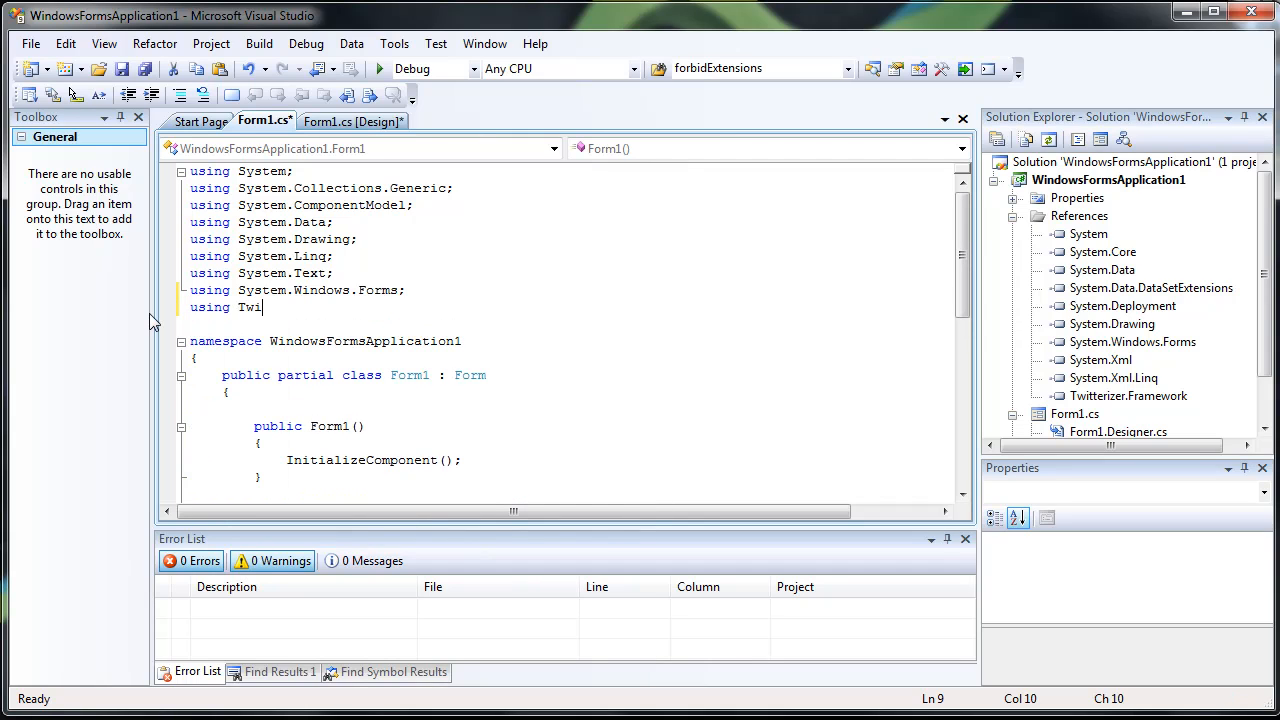
pyautogui.write('tteriz')
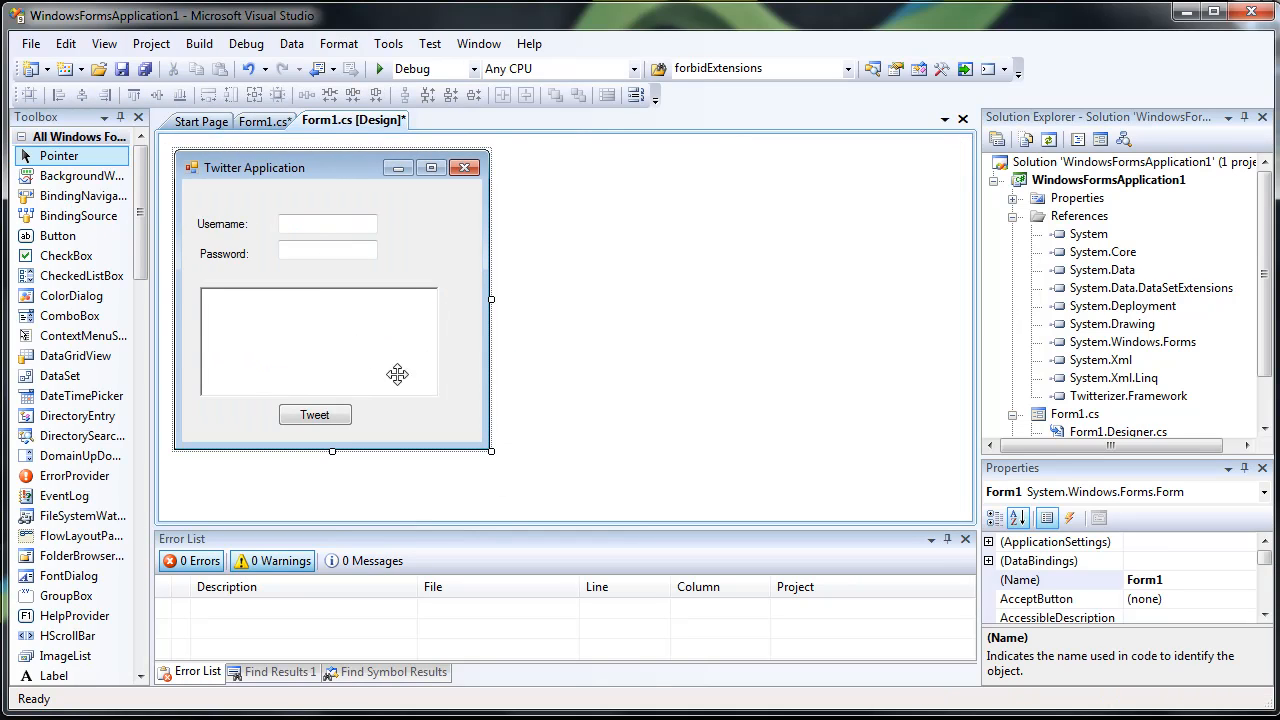
# Name the controls textBoxPassword and richTextBoxMessage, then generate the buttonTweet_Click handler
pyautogui.click(264, 121)
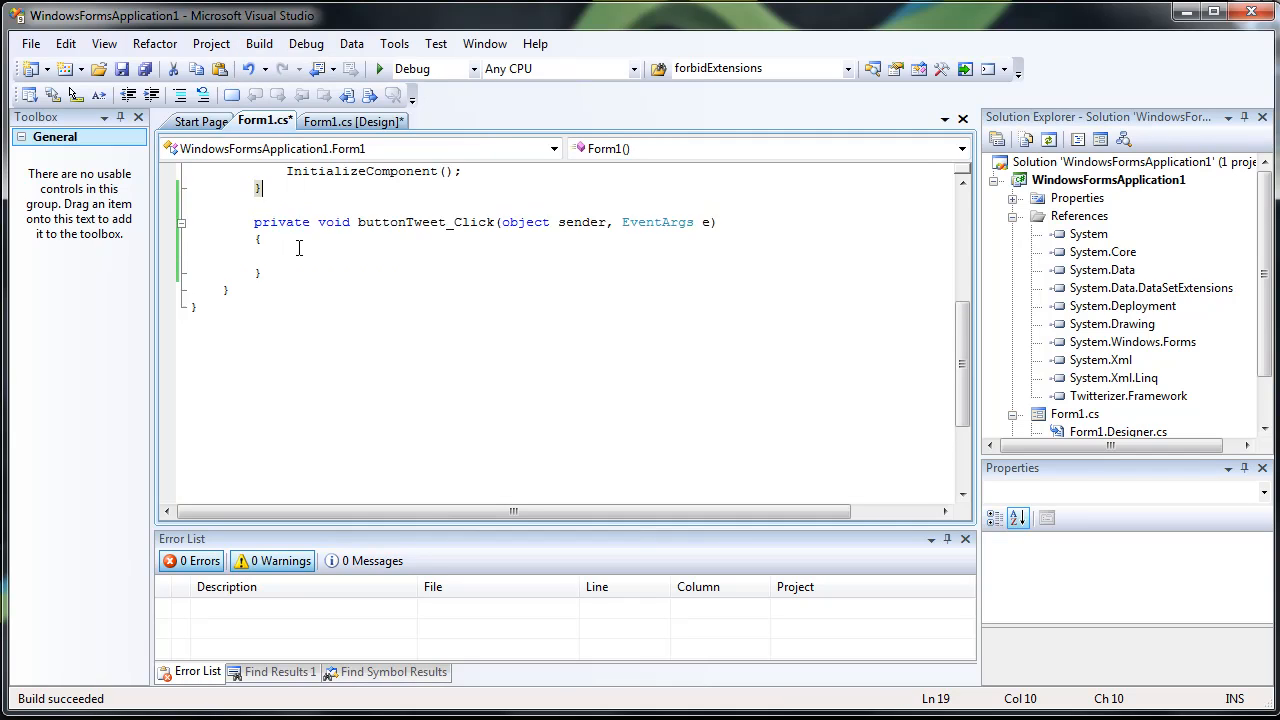
pyautogui.click(352, 120)
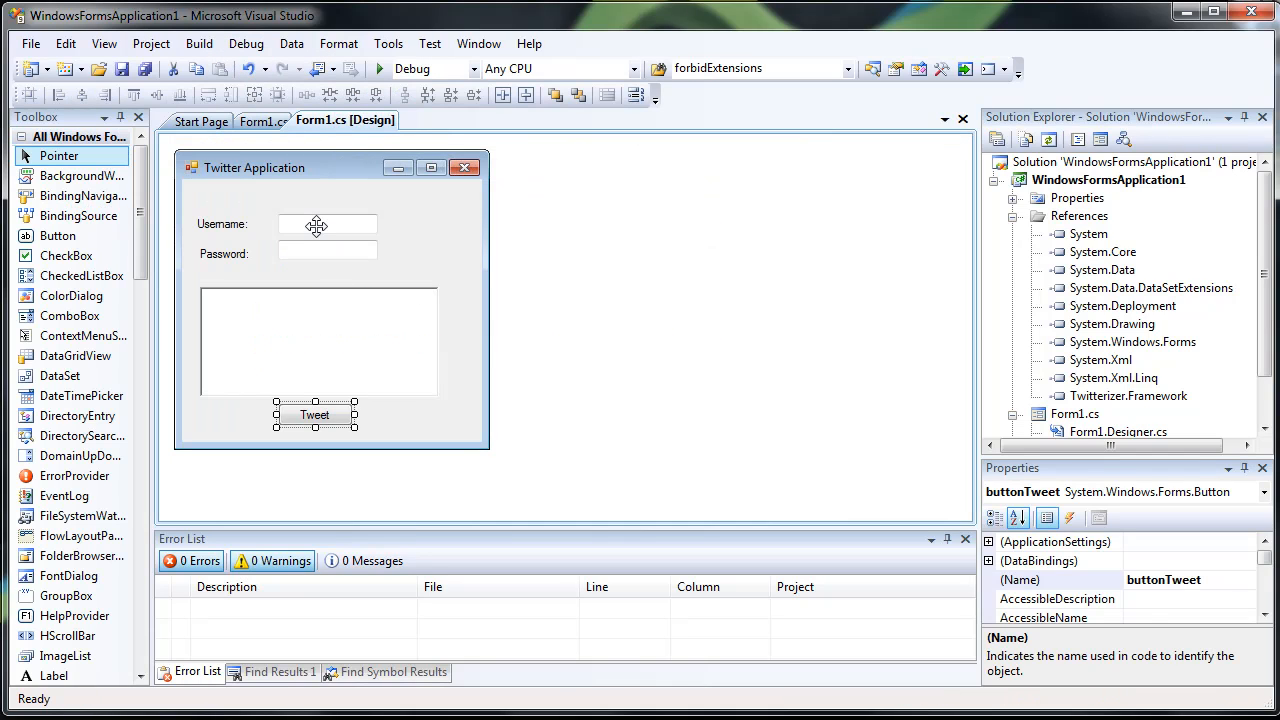
pyautogui.click(327, 253)
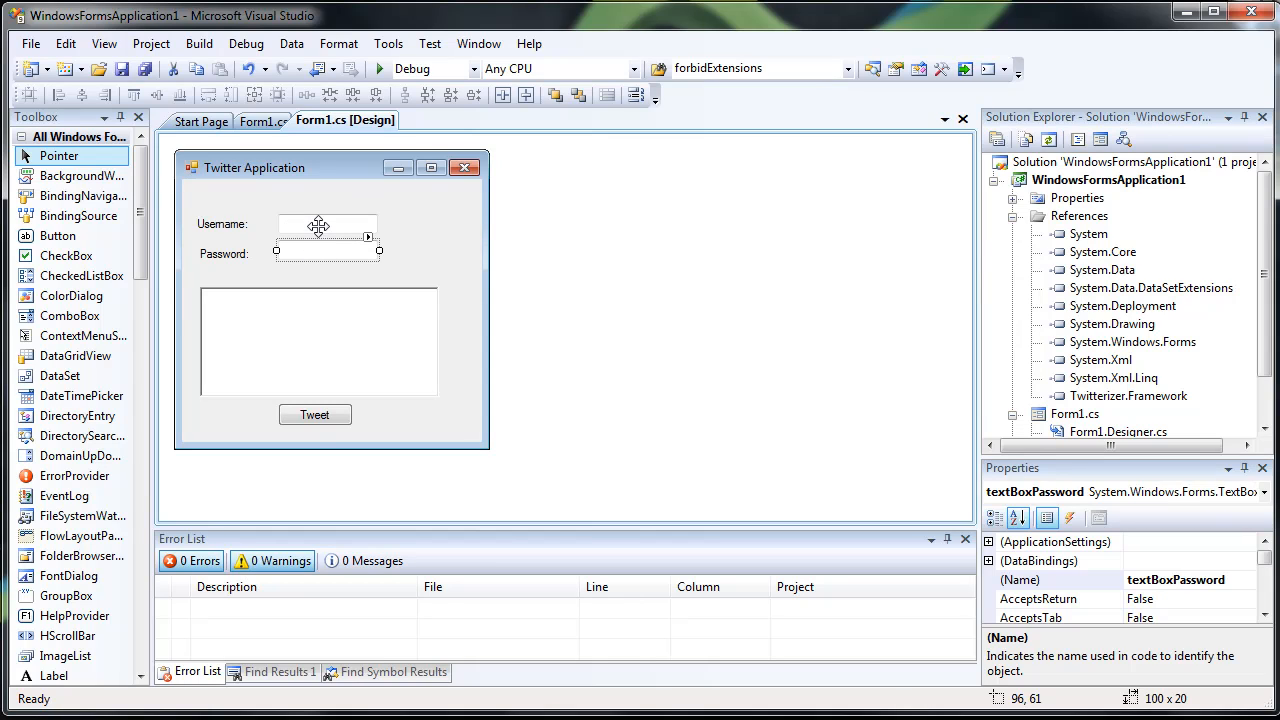
pyautogui.click(326, 224)
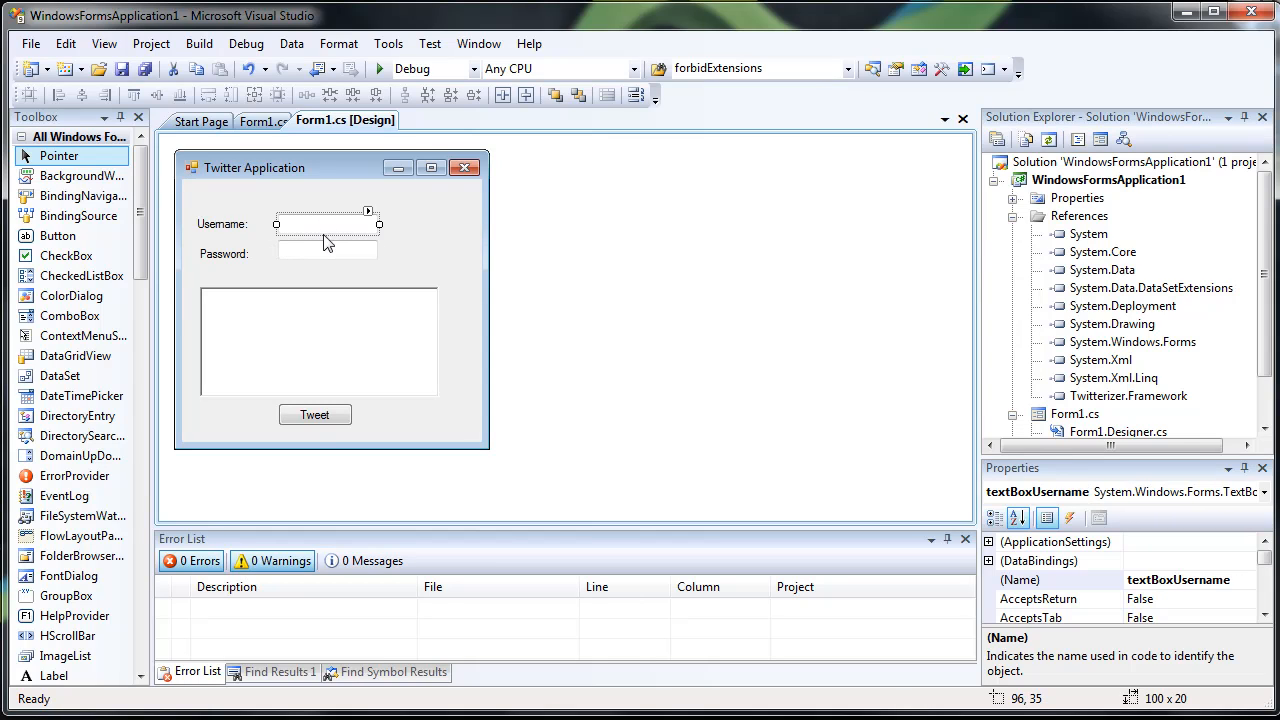
pyautogui.click(327, 251)
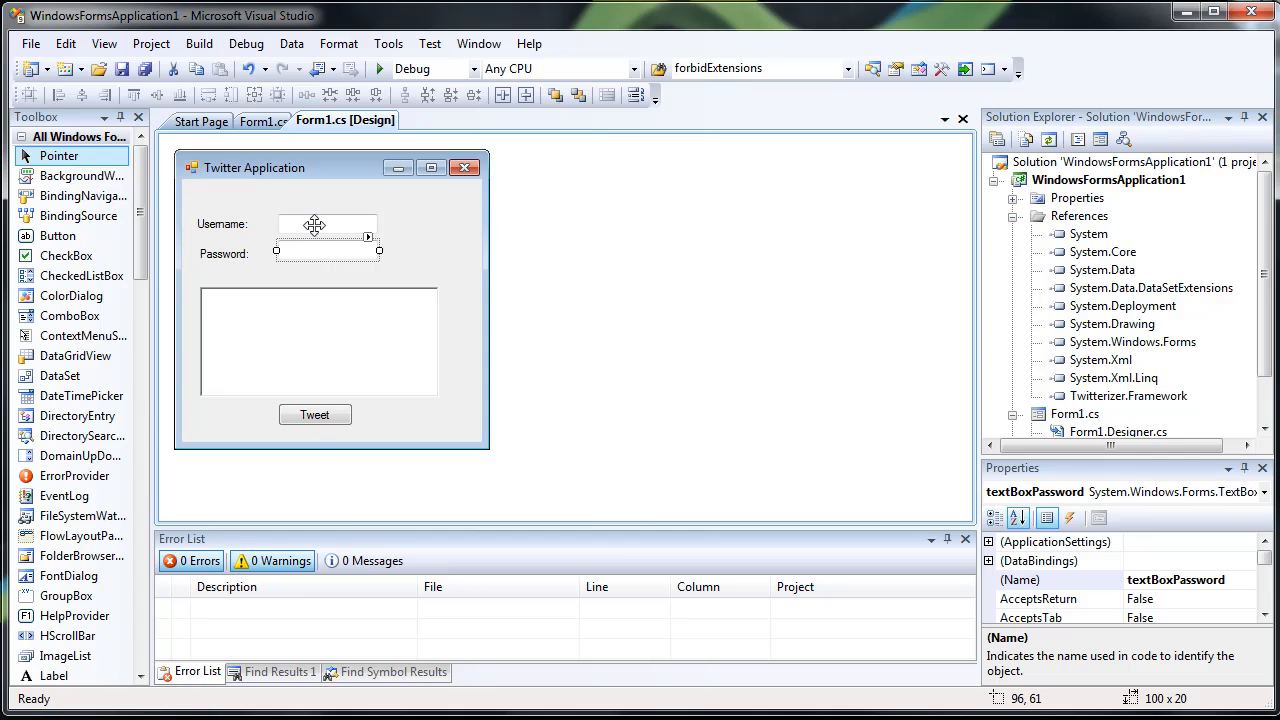
pyautogui.click(320, 342)
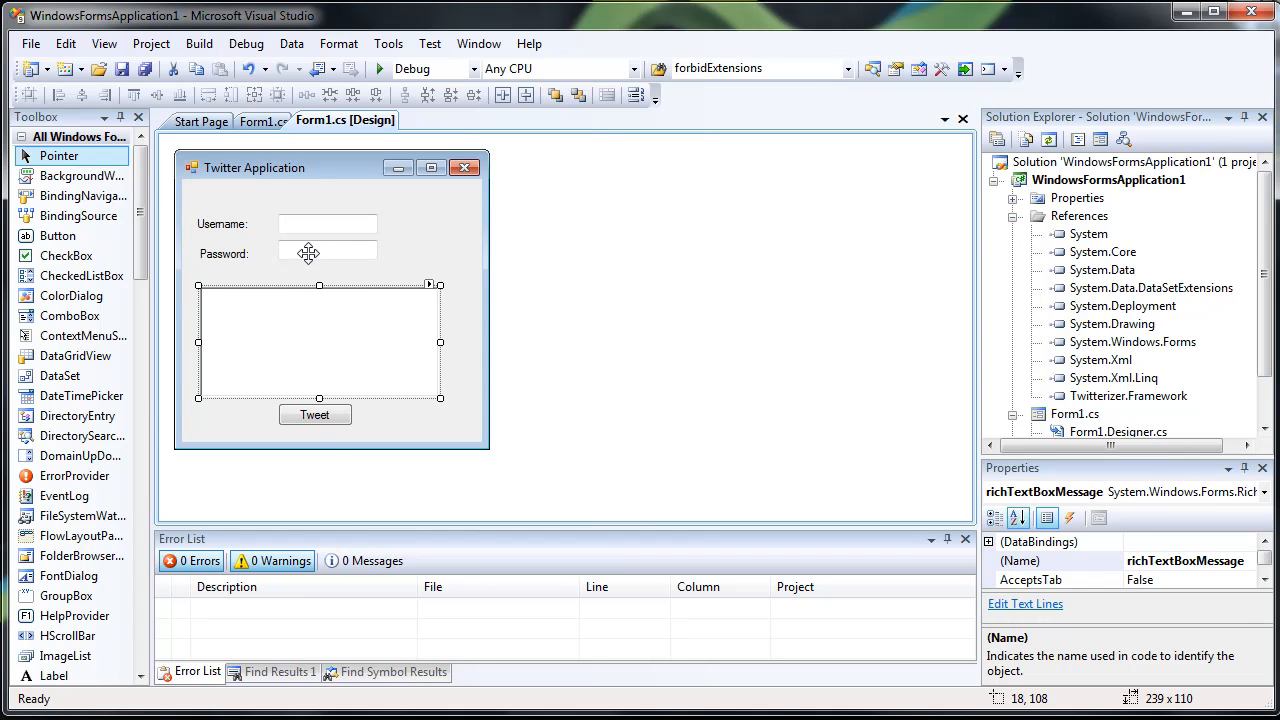
pyautogui.doubleClick(315, 414)
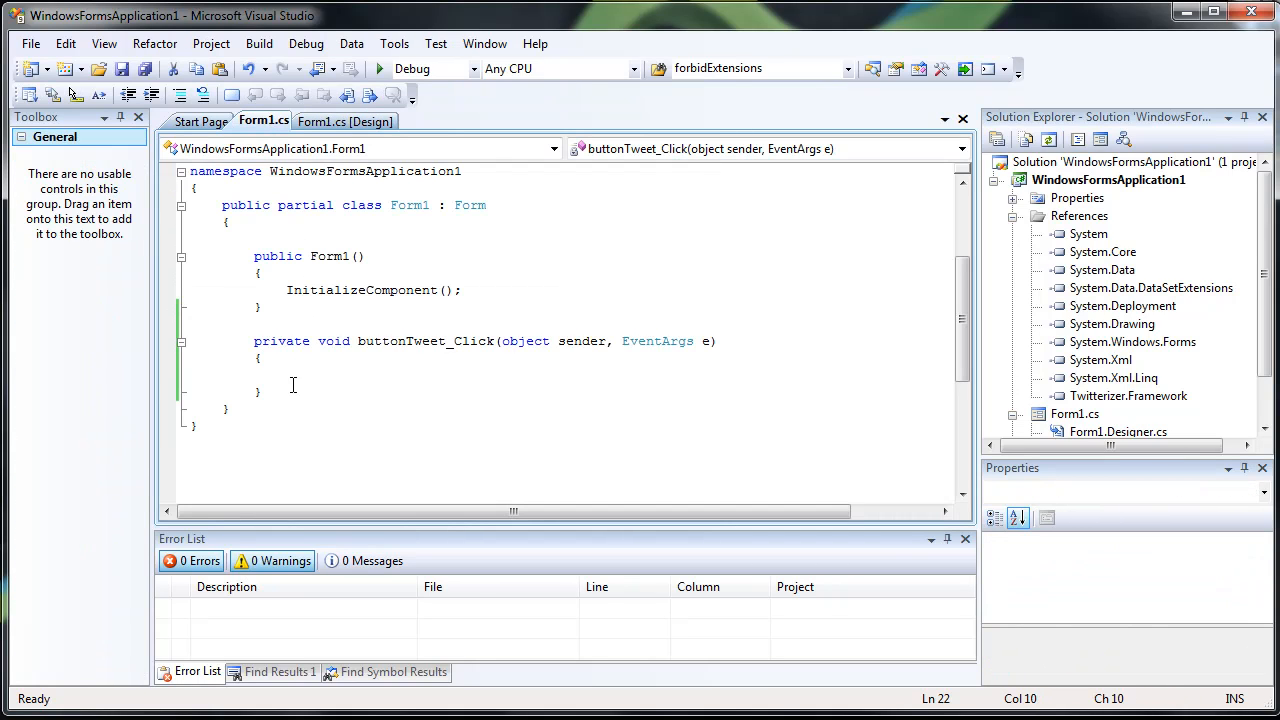
# Declare Twitter t = new Twitter(textBoxUsername.Text, textBoxPassword.Text) in the handler
pyautogui.write('T')
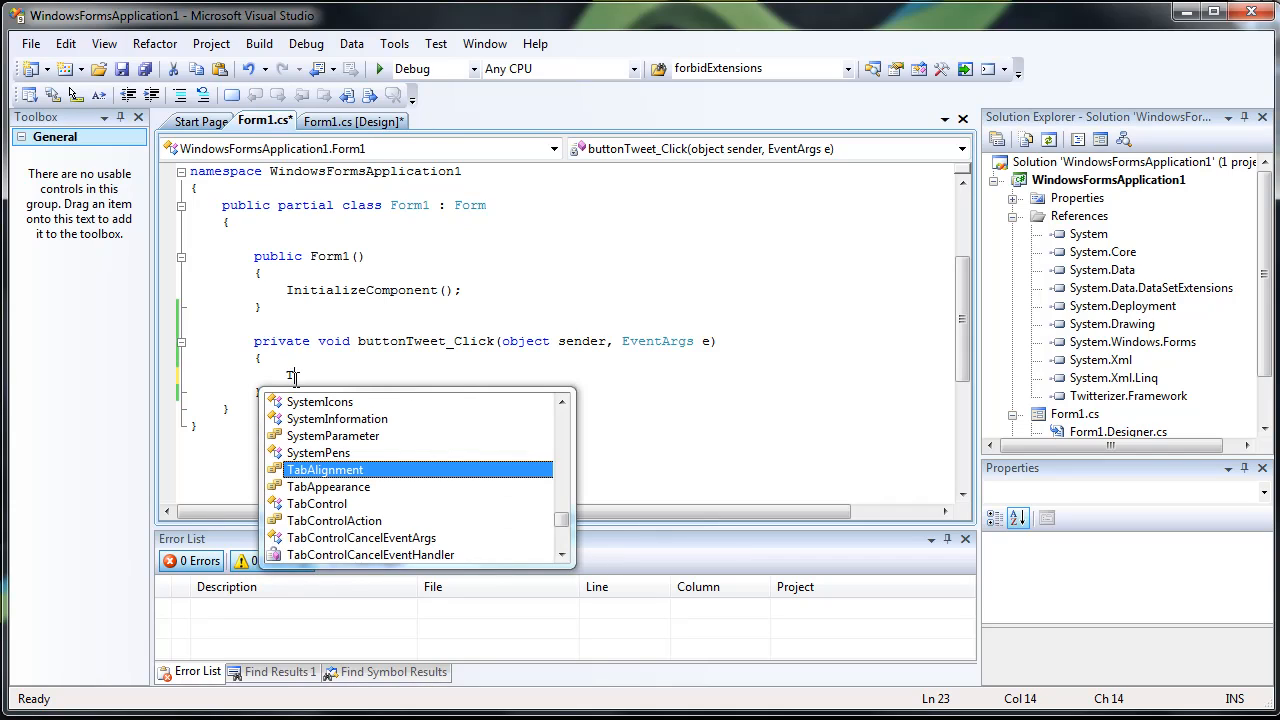
pyautogui.write('witter t')
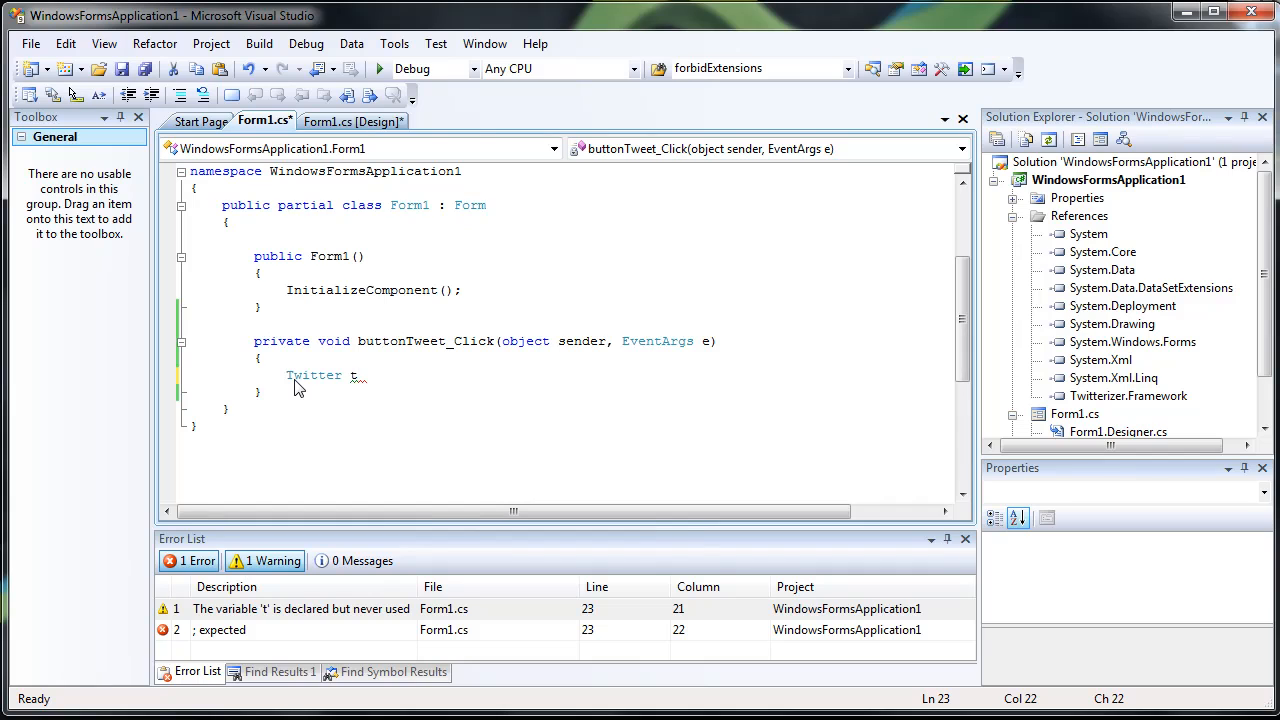
pyautogui.write('= new')
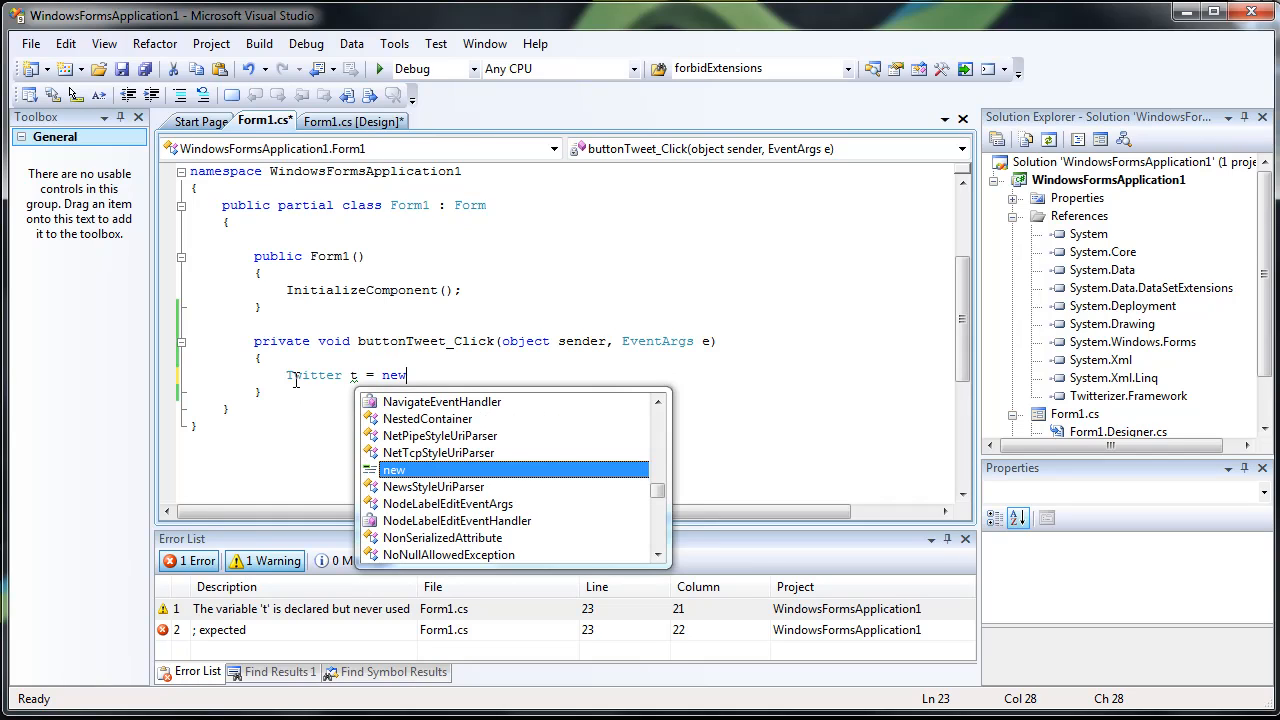
pyautogui.write('Twitter(')
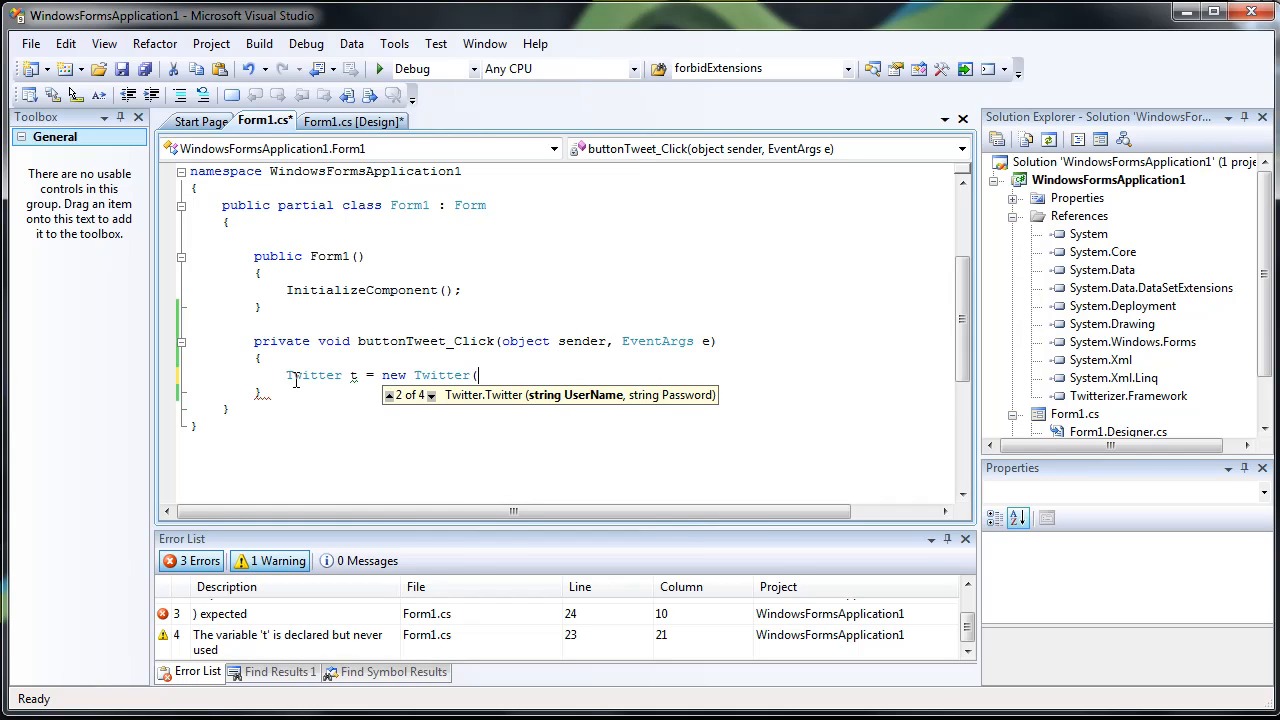
pyautogui.write('textBoxUsername')
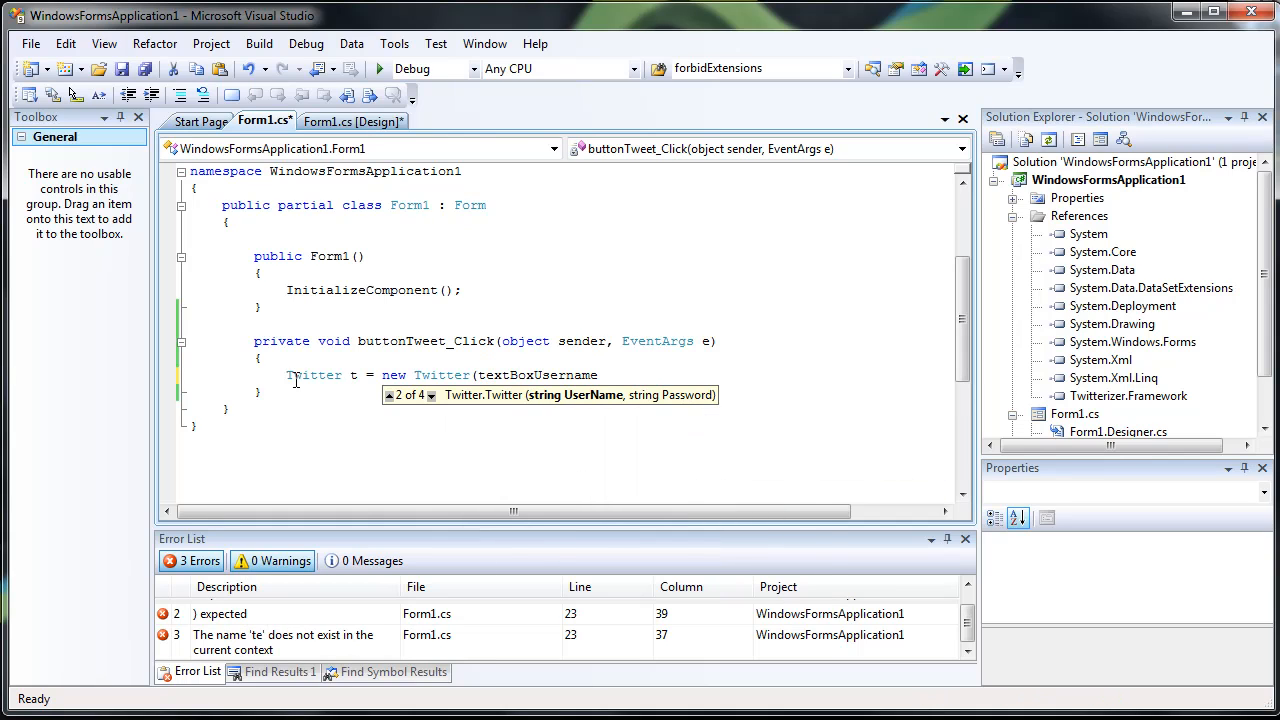
pyautogui.write('.Text,')
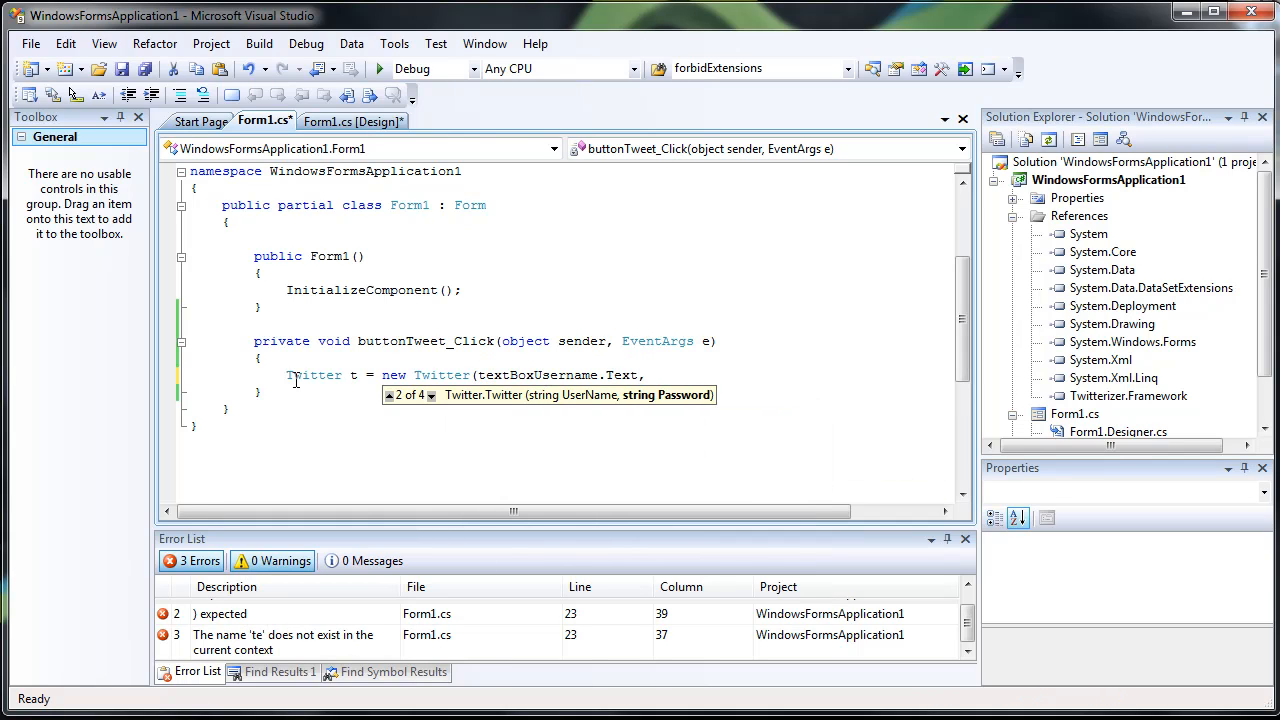
pyautogui.write('texp')
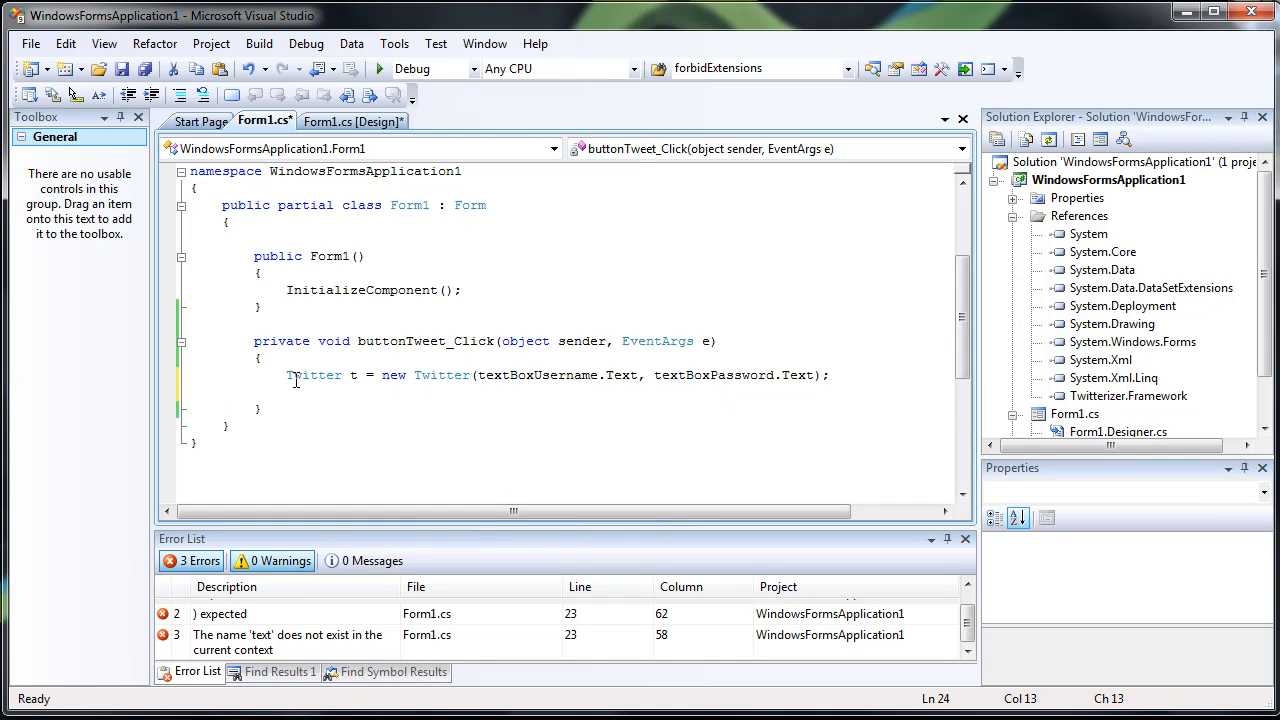
# Post the message with t.Status.Update(richTextBoxMessage.Text)
pyautogui.write('t.s')
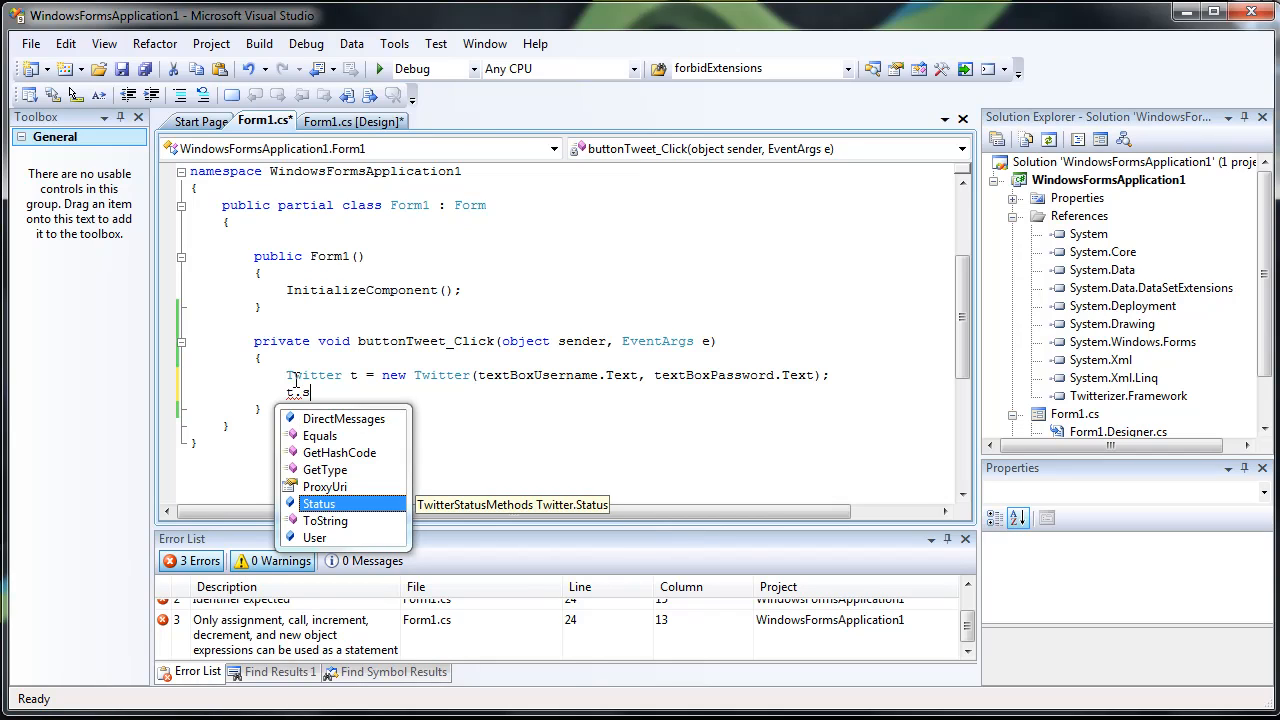
pyautogui.write('Status.u')
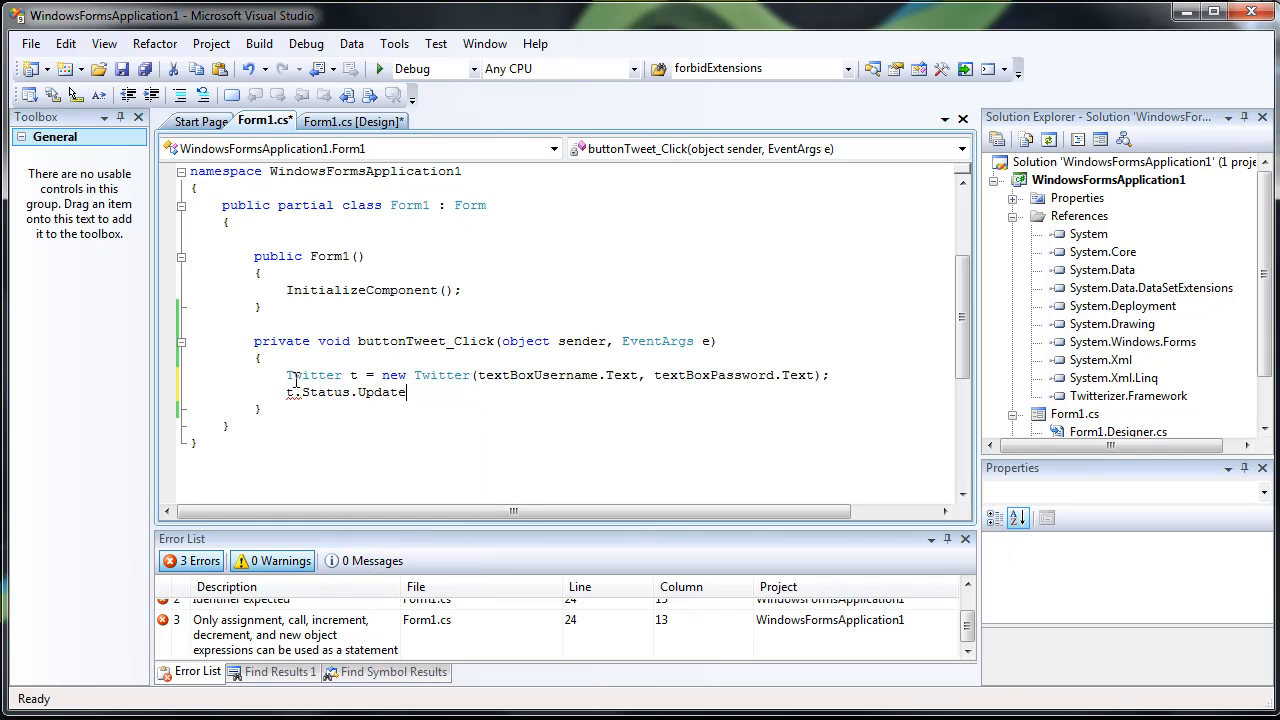
pyautogui.write('(')
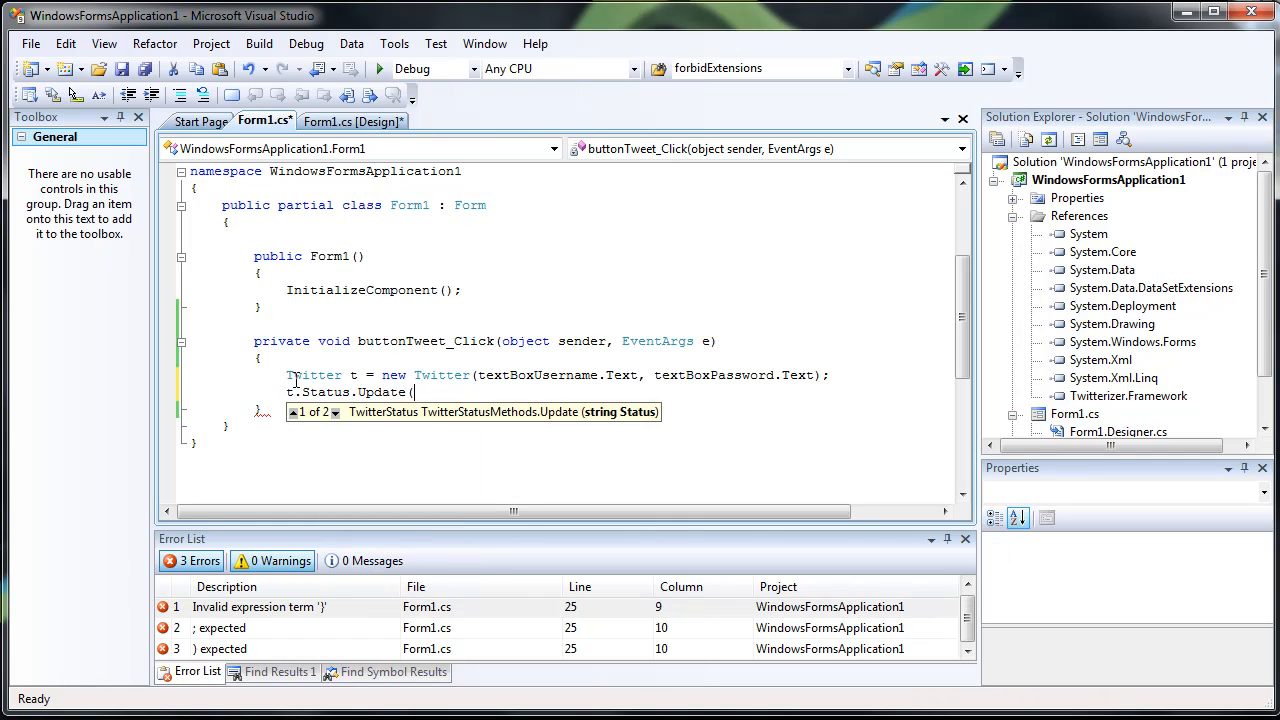
pyautogui.write('richTextBoxMessage')
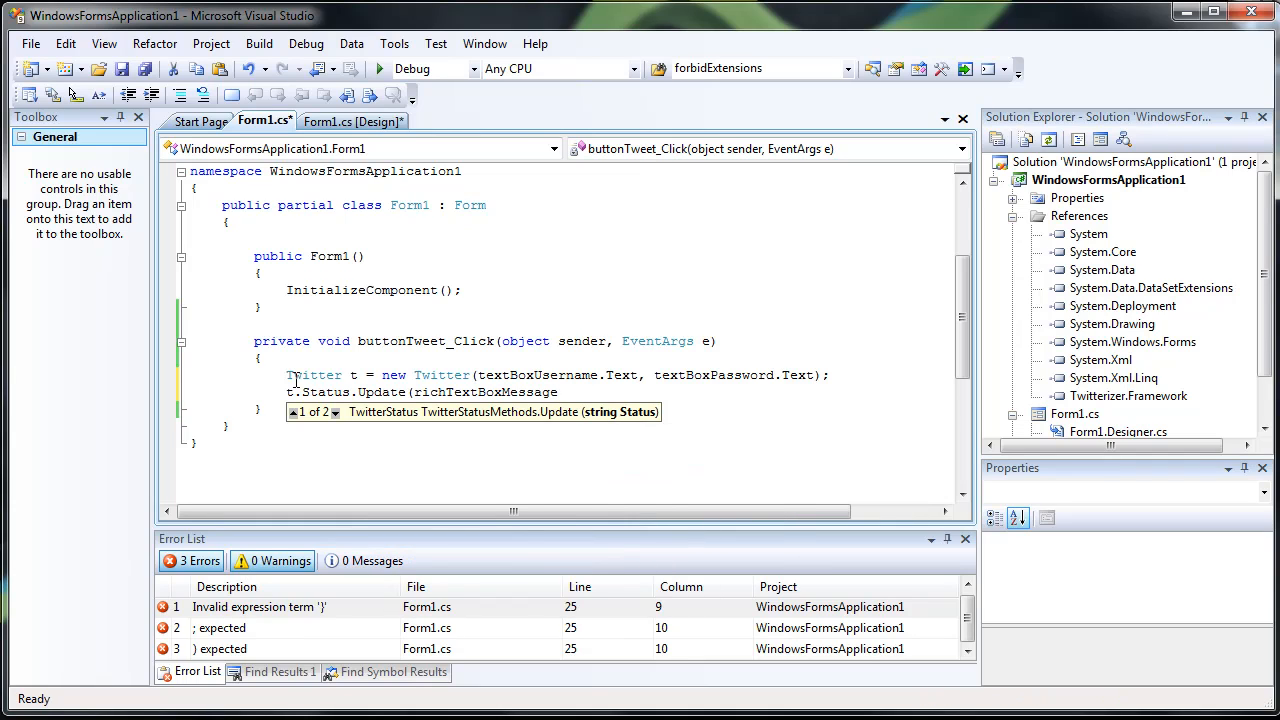
pyautogui.write('.Text);')
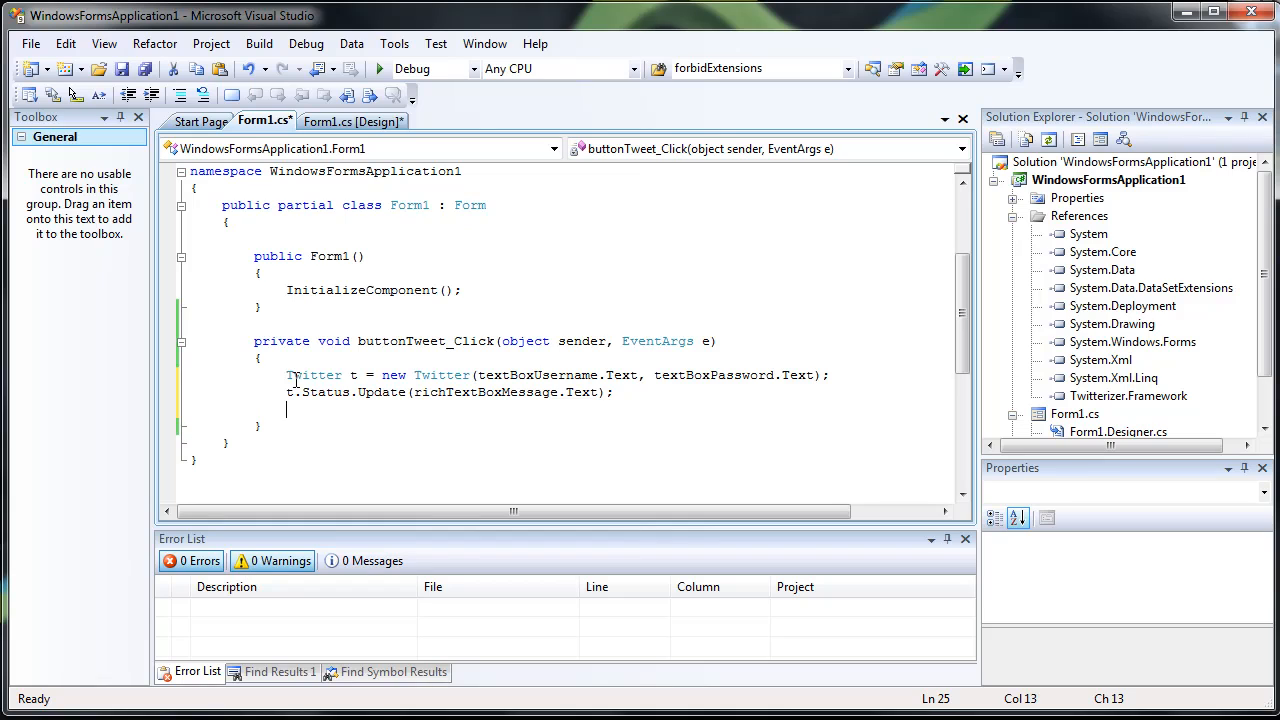
pyautogui.write('t.c')
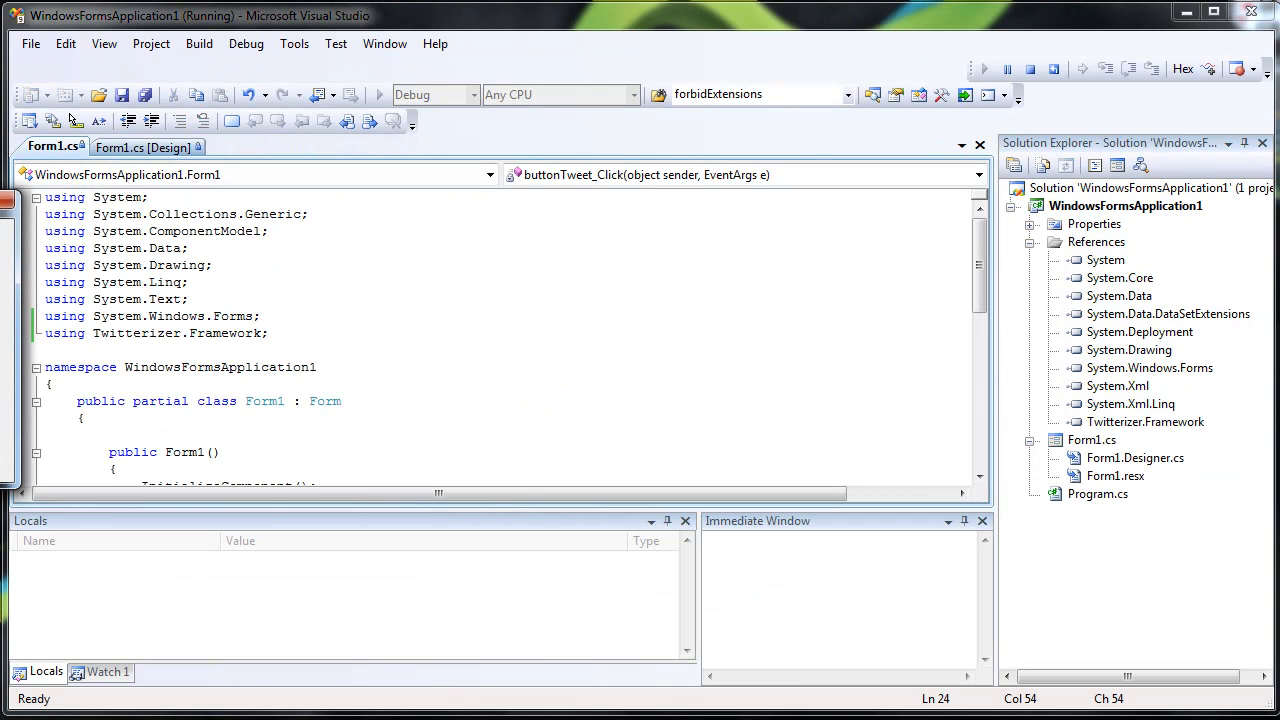
# Enter the login details and the message 'Just testing that this worked!' in the running app
pyautogui.write('quackware')
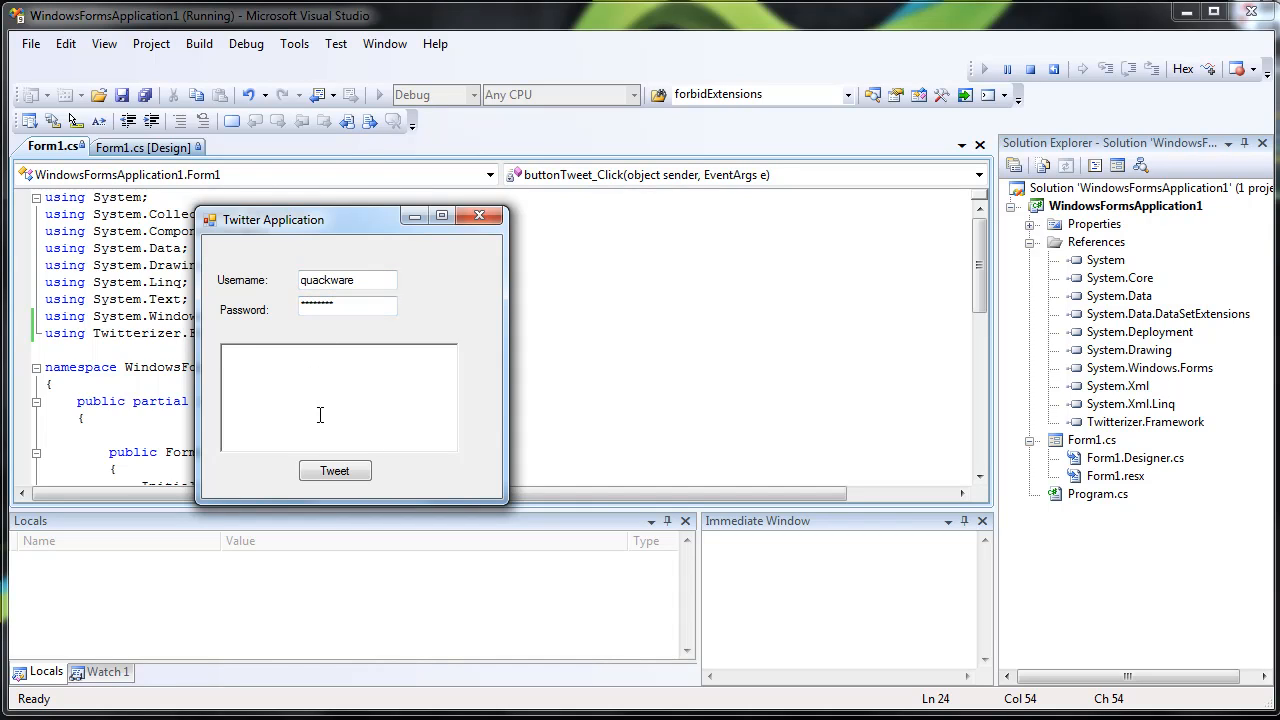
pyautogui.write('Just testing that this worked')
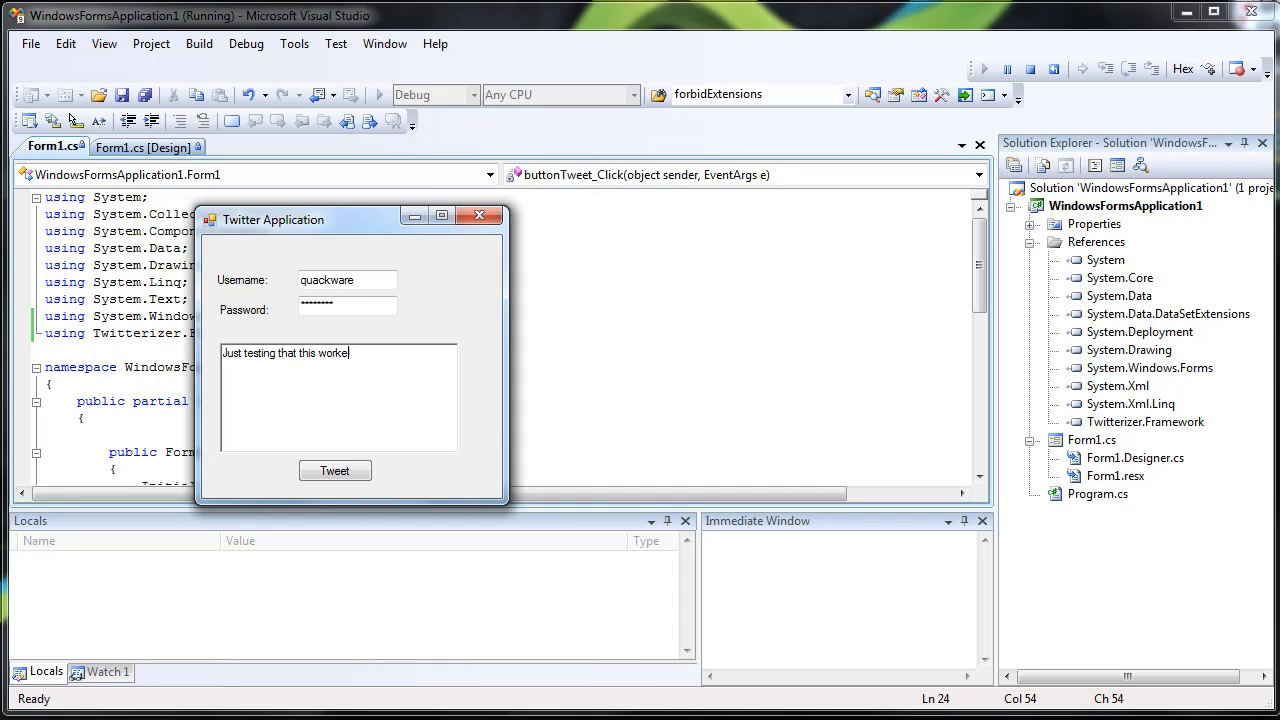
pyautogui.write('!')
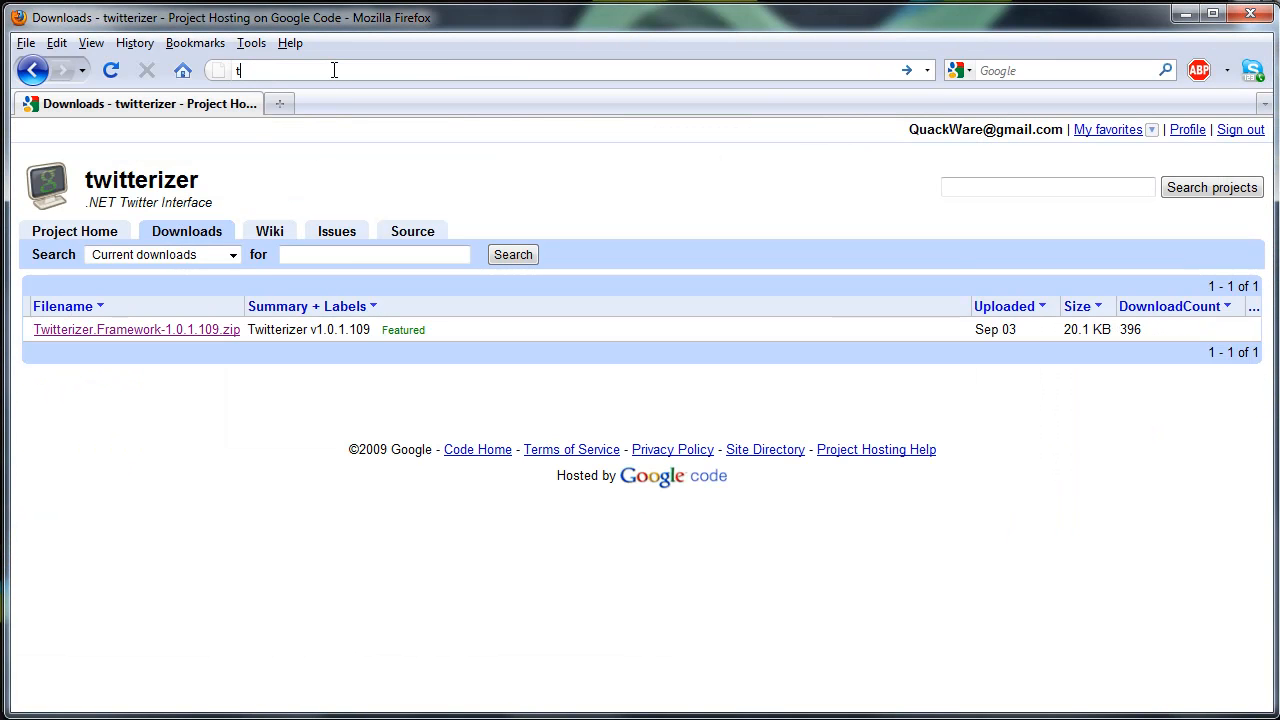
# Reload twitter.com to show the tweet 'Just testing that this worked!' from Twitterizer
pyautogui.write('twitter.com/')
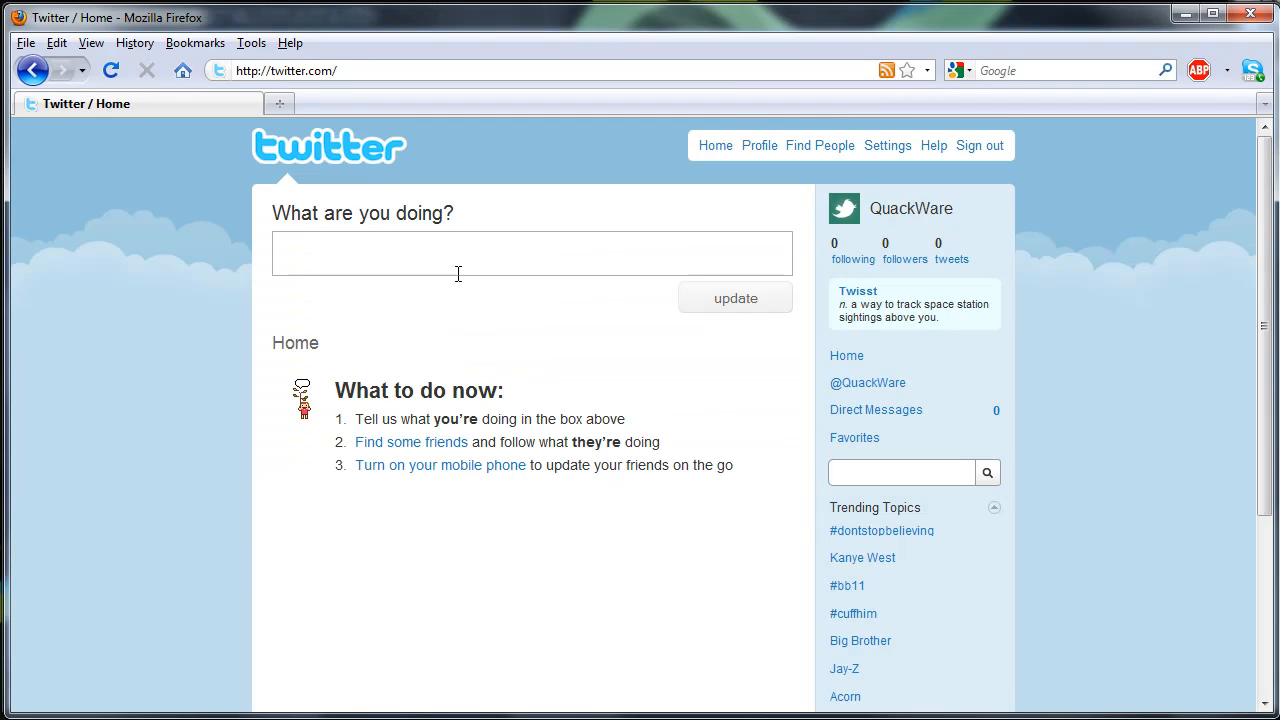
pyautogui.moveTo(1000, 313)
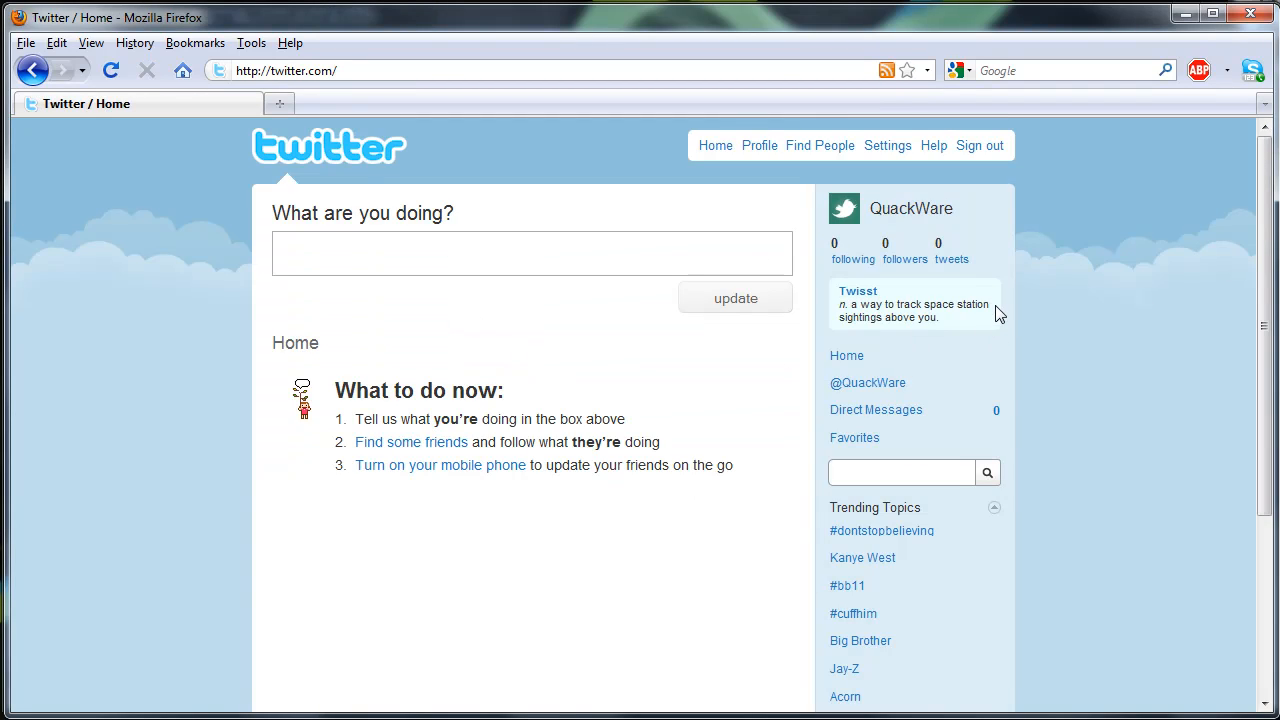
pyautogui.moveTo(625, 580)
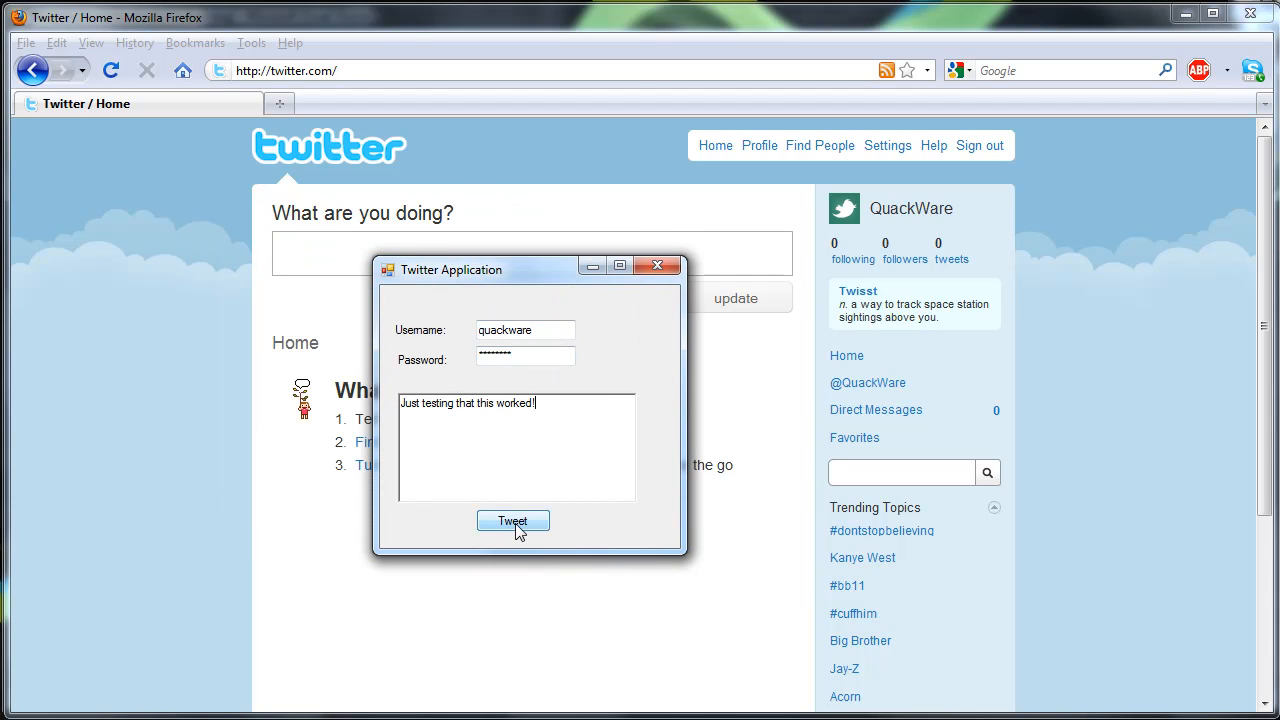
pyautogui.click(512, 521)
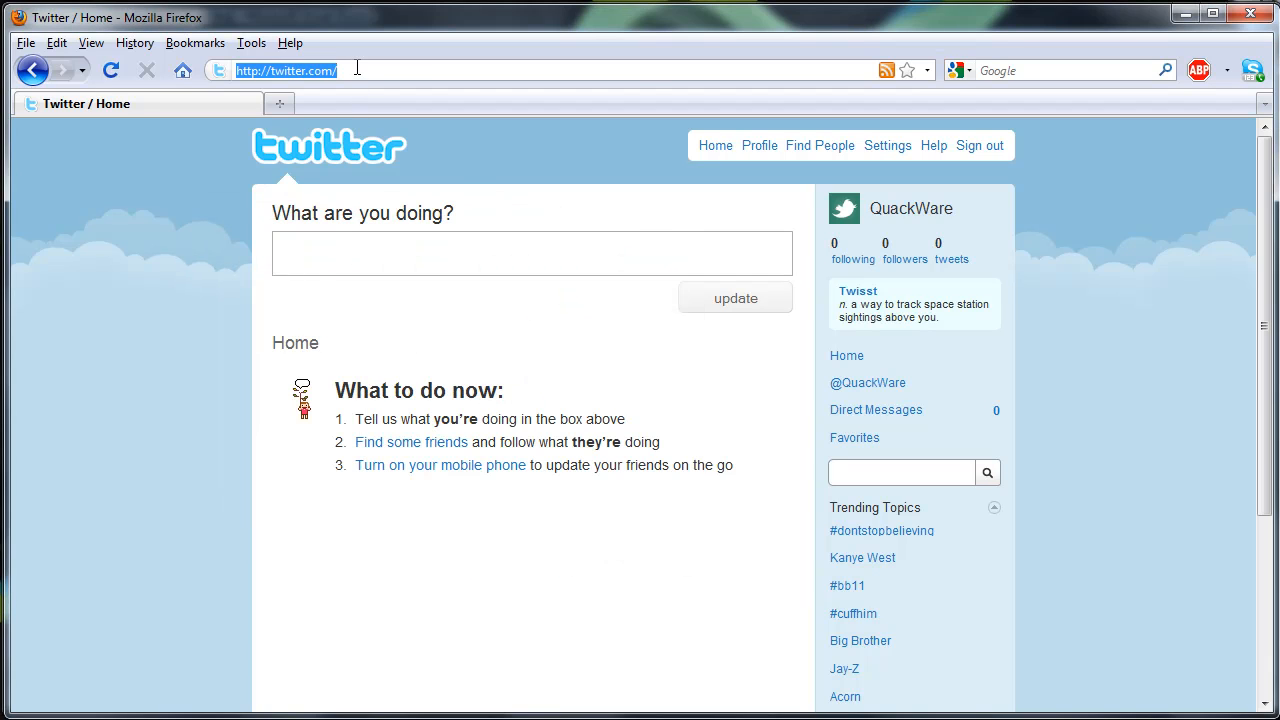
pyautogui.click(735, 297)
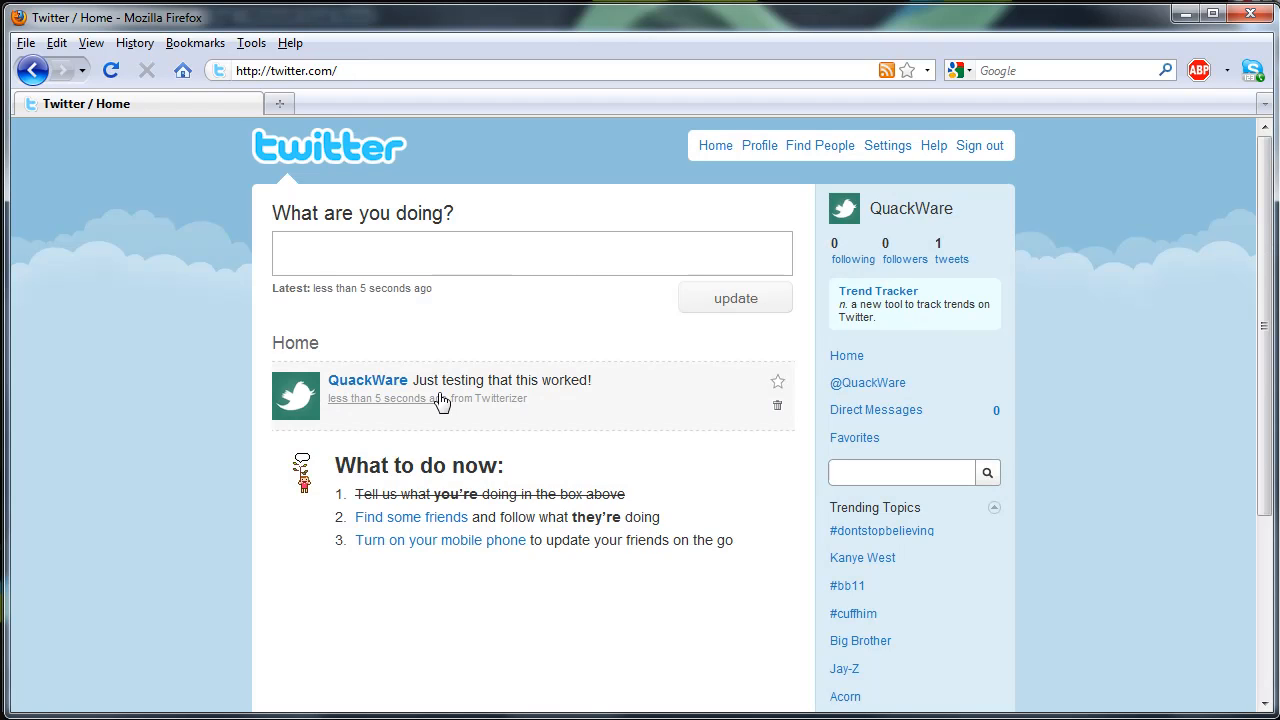
pyautogui.moveTo(520, 708)
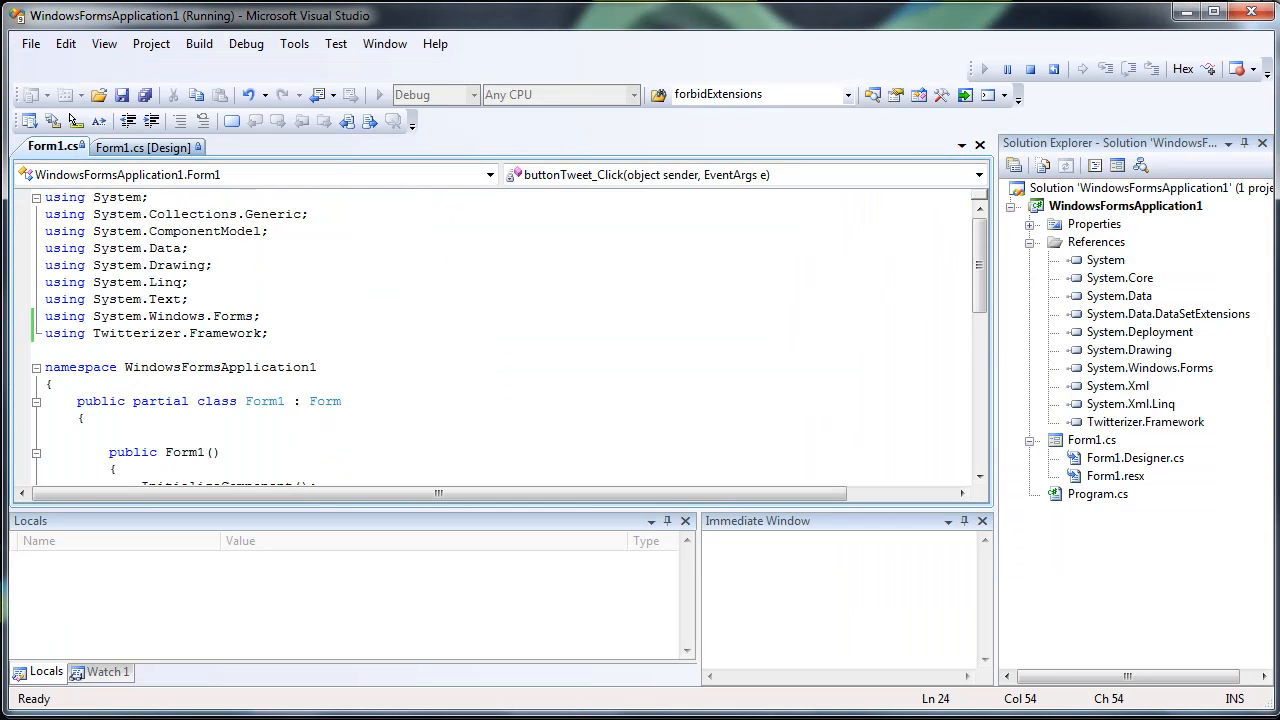
# Add "QuackWare Twitter App" as a third Twitter constructor argument after textBoxPassword.Text
pyautogui.click(1029, 69)
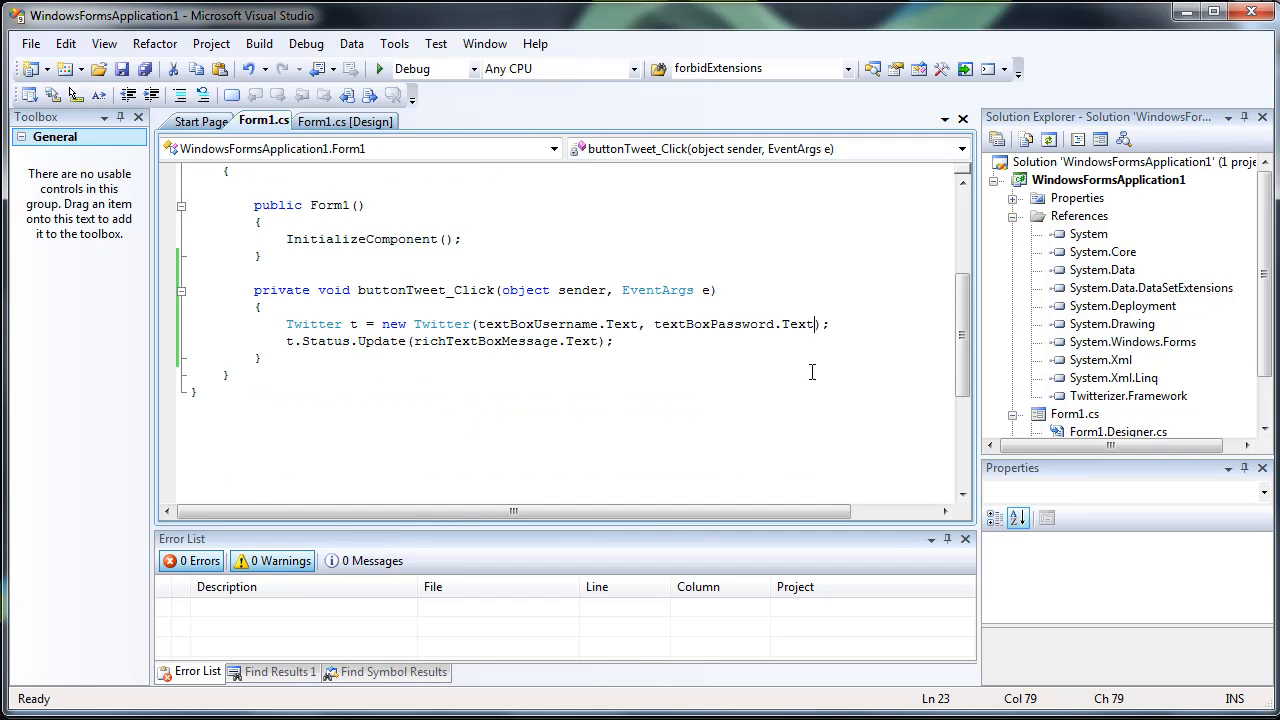
pyautogui.write(',')
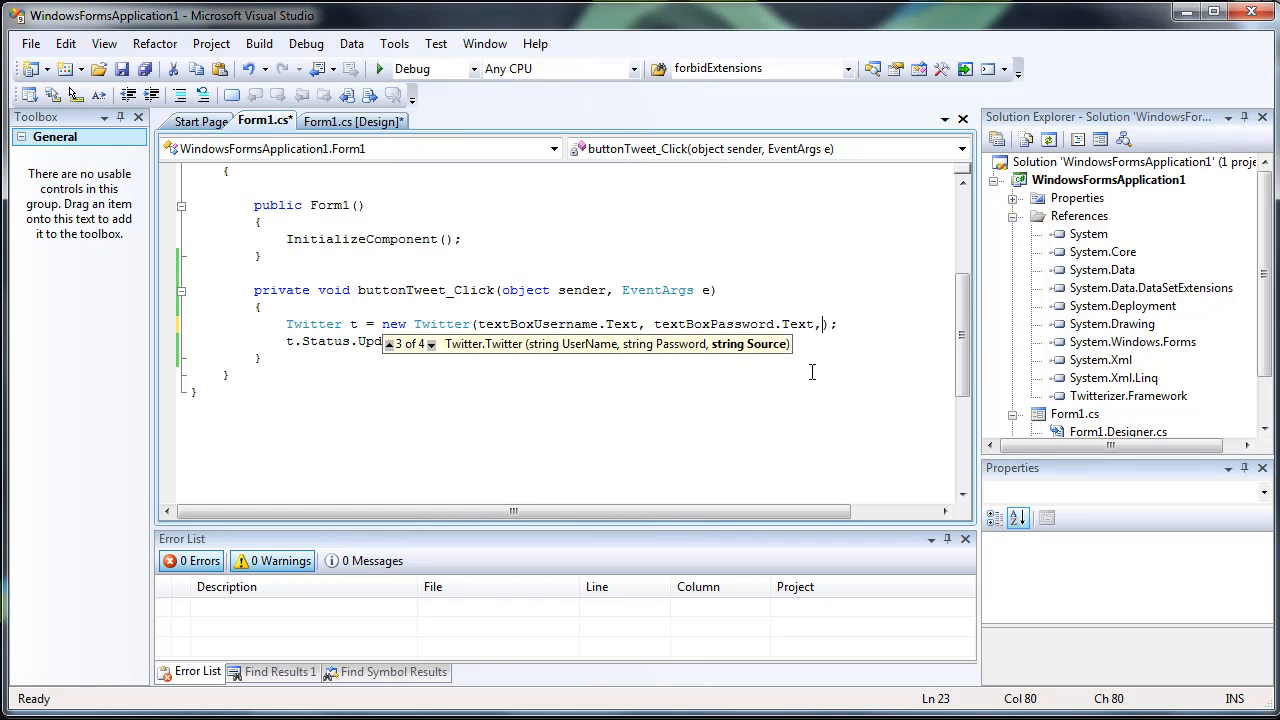
pyautogui.write('"QuackWare T')
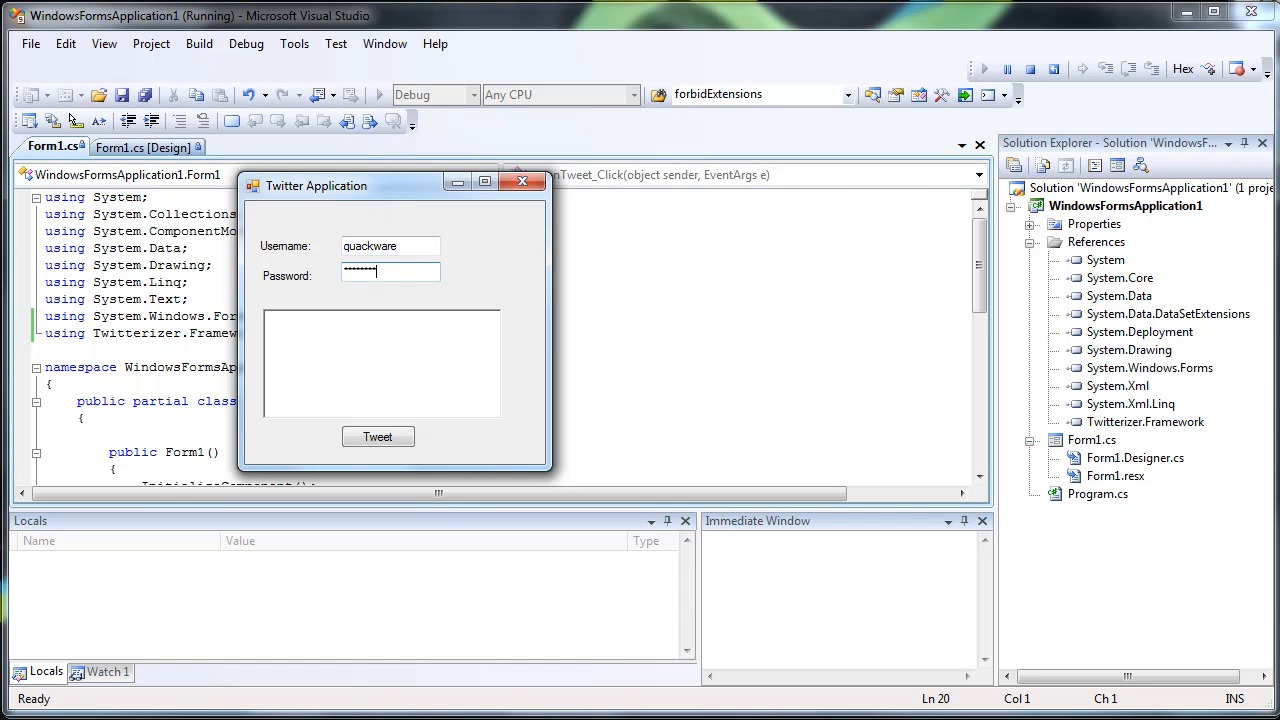
# Tweet 'This should say from QuackWare Twitter App!' from the running app
pyautogui.write('This should say from Quac')
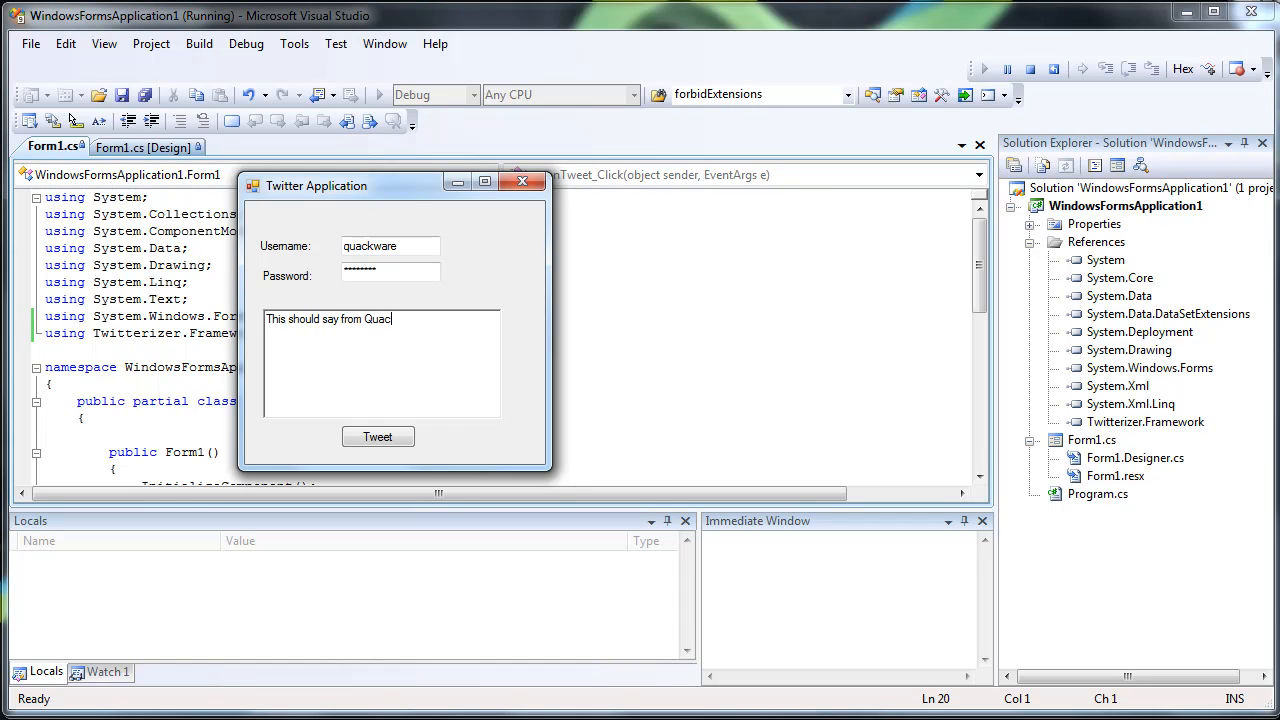
pyautogui.write('kWare Ti')
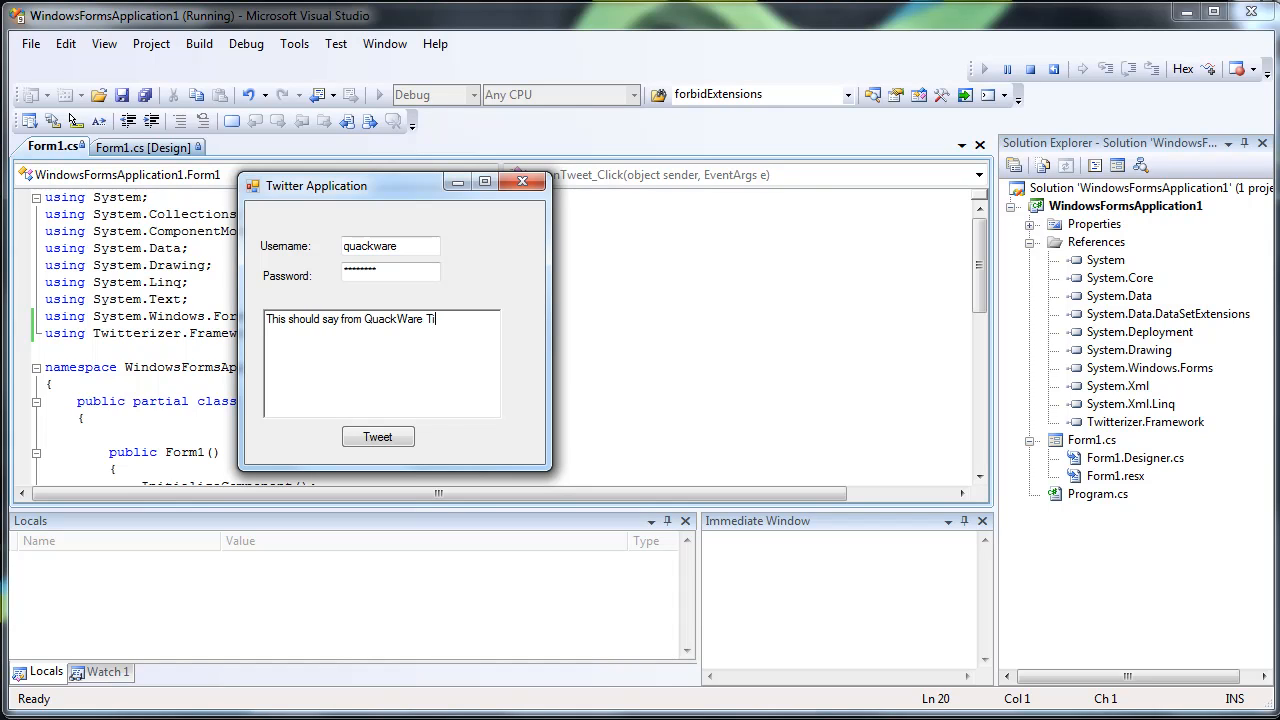
pyautogui.write('witter App!')
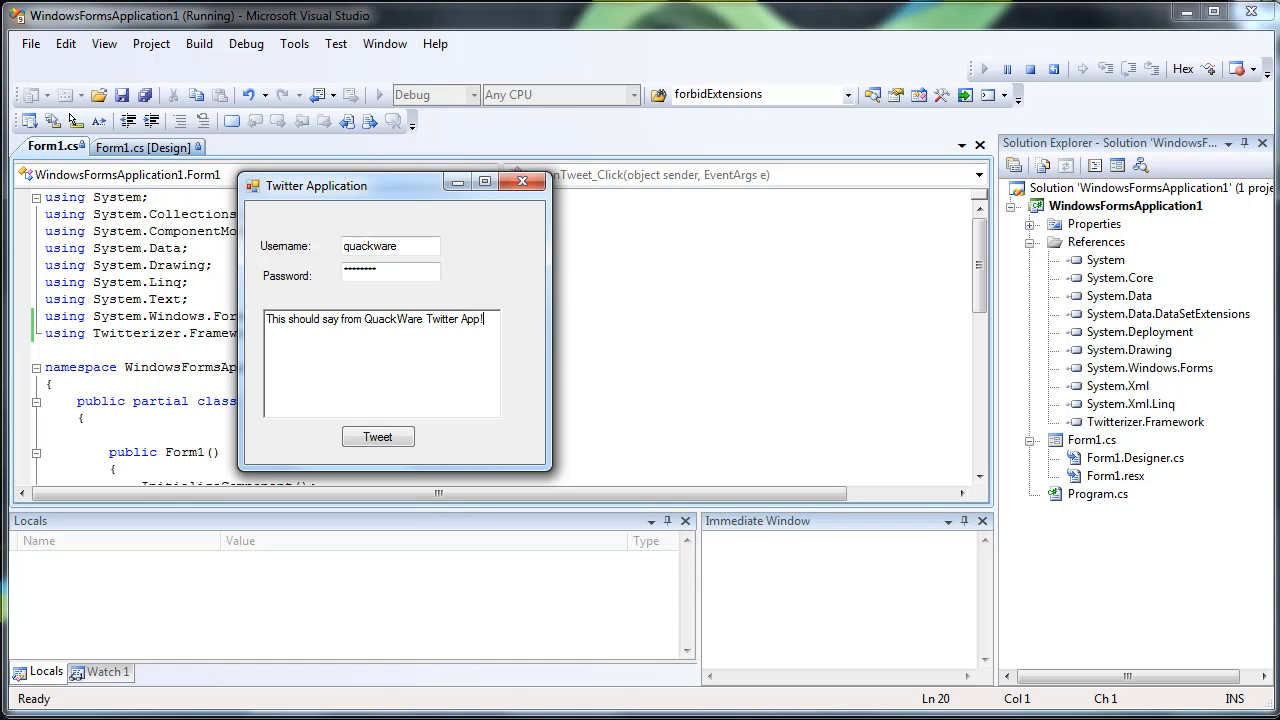
pyautogui.click(378, 437)
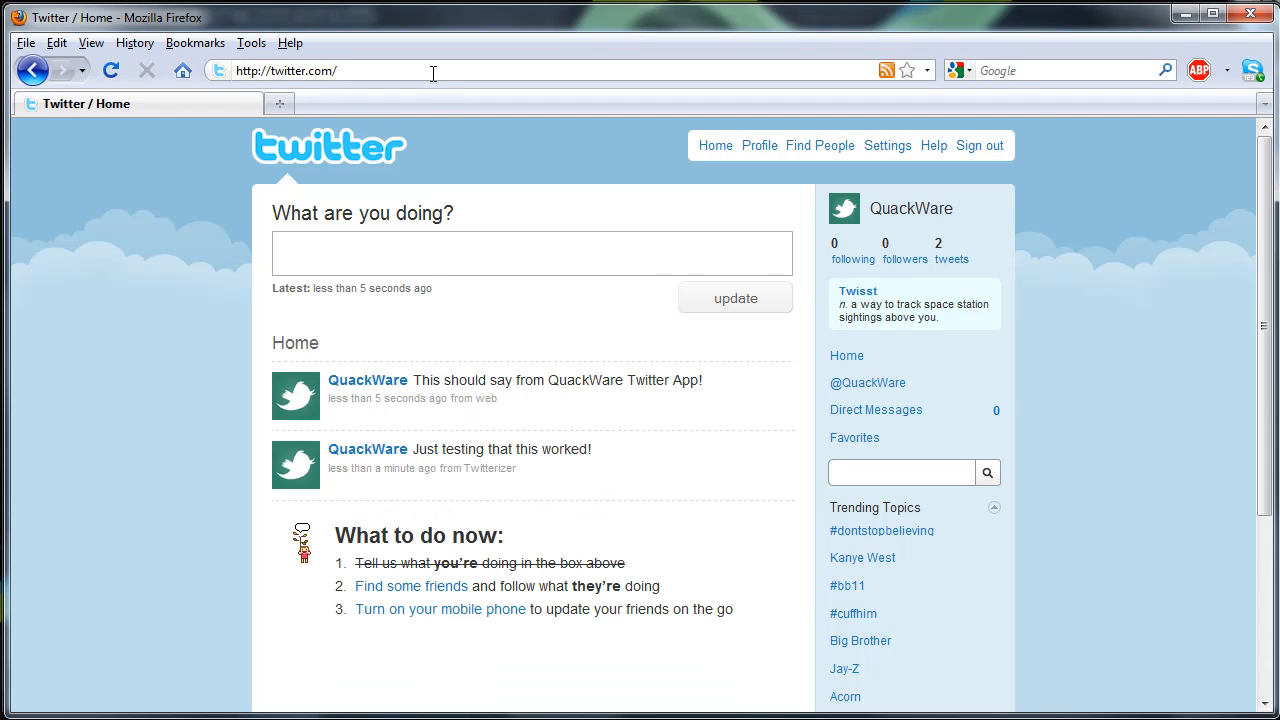
pyautogui.moveTo(762, 410)
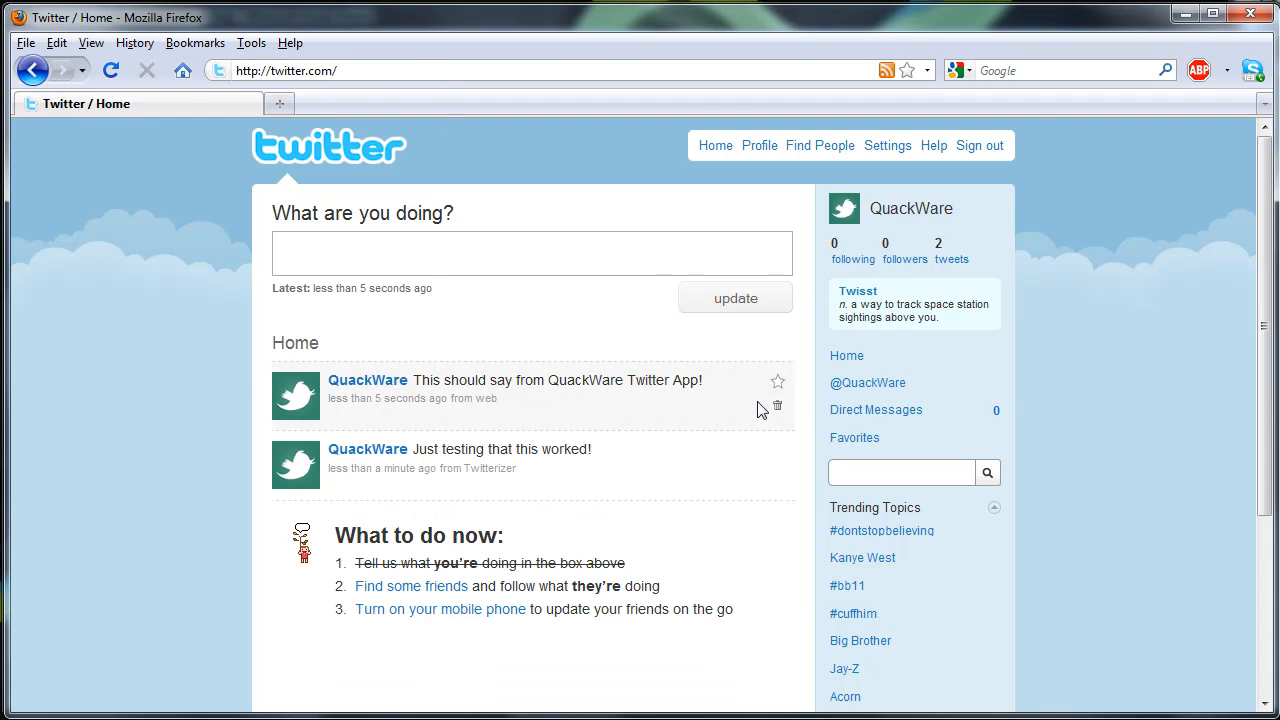
pyautogui.moveTo(490, 455)
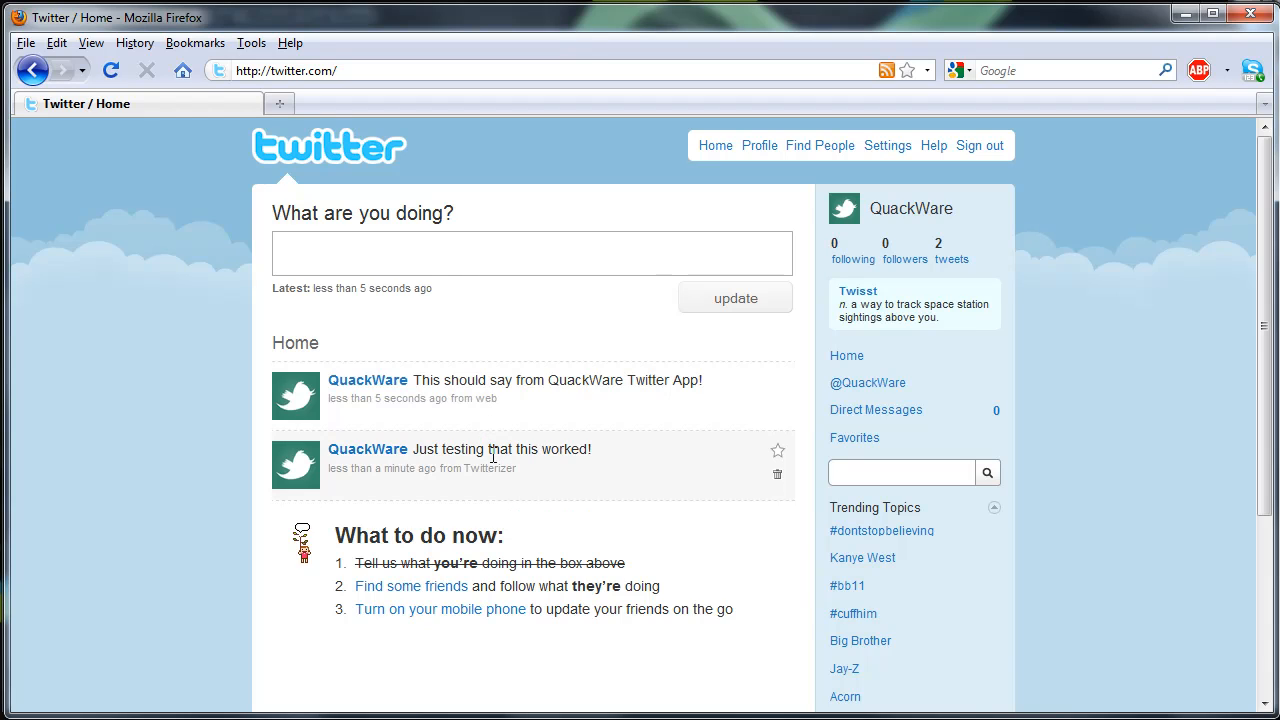
pyautogui.moveTo(548, 346)
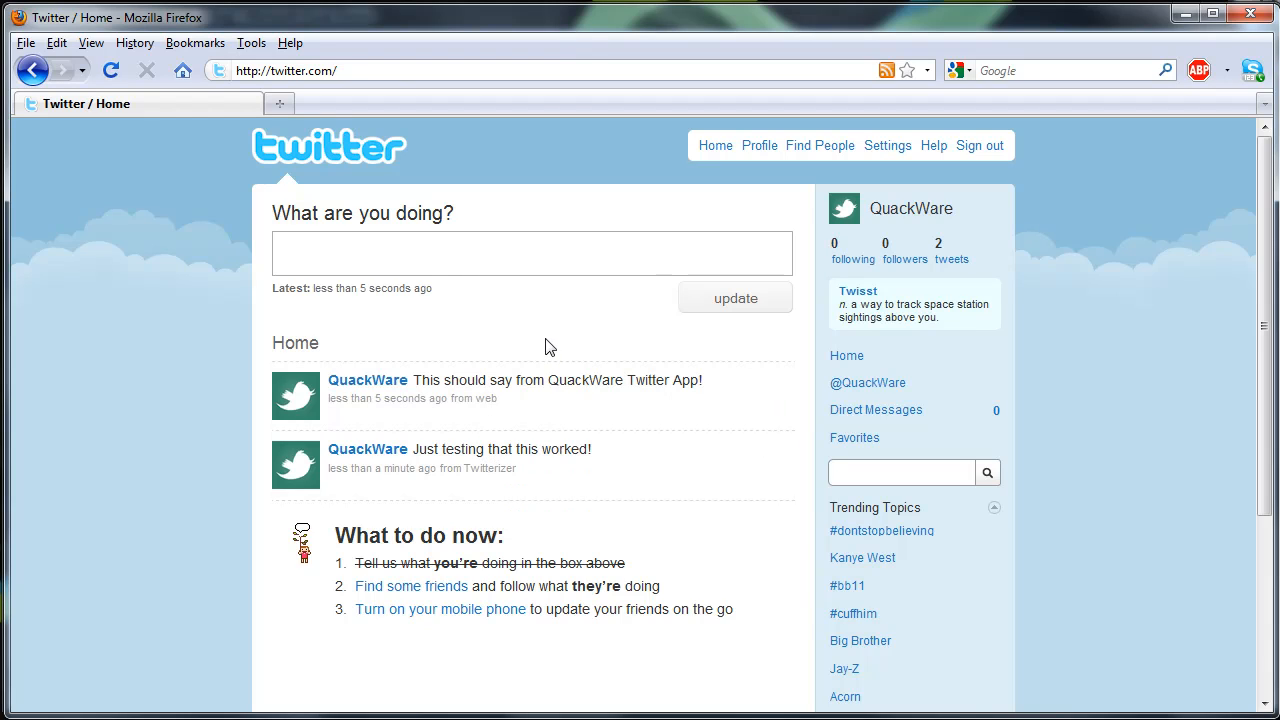
pyautogui.moveTo(485, 397)
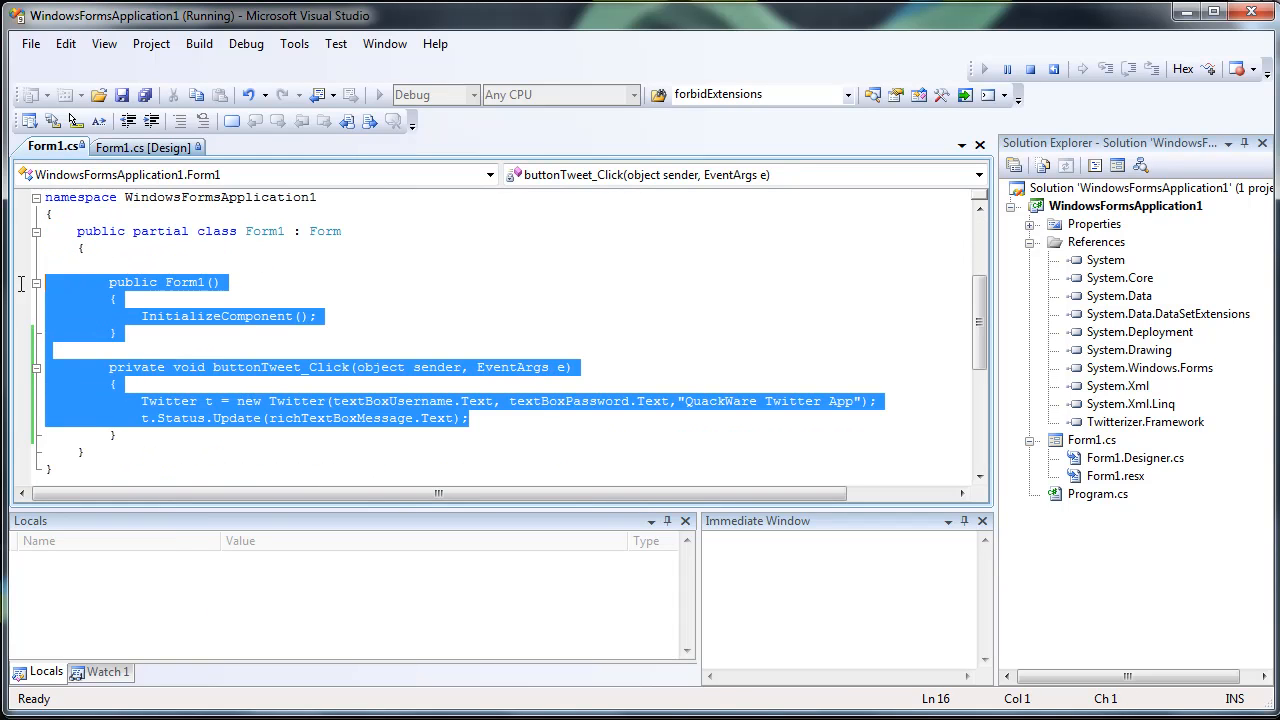
# Switch to the Form1.cs [Design] tab
pyautogui.click(147, 146)
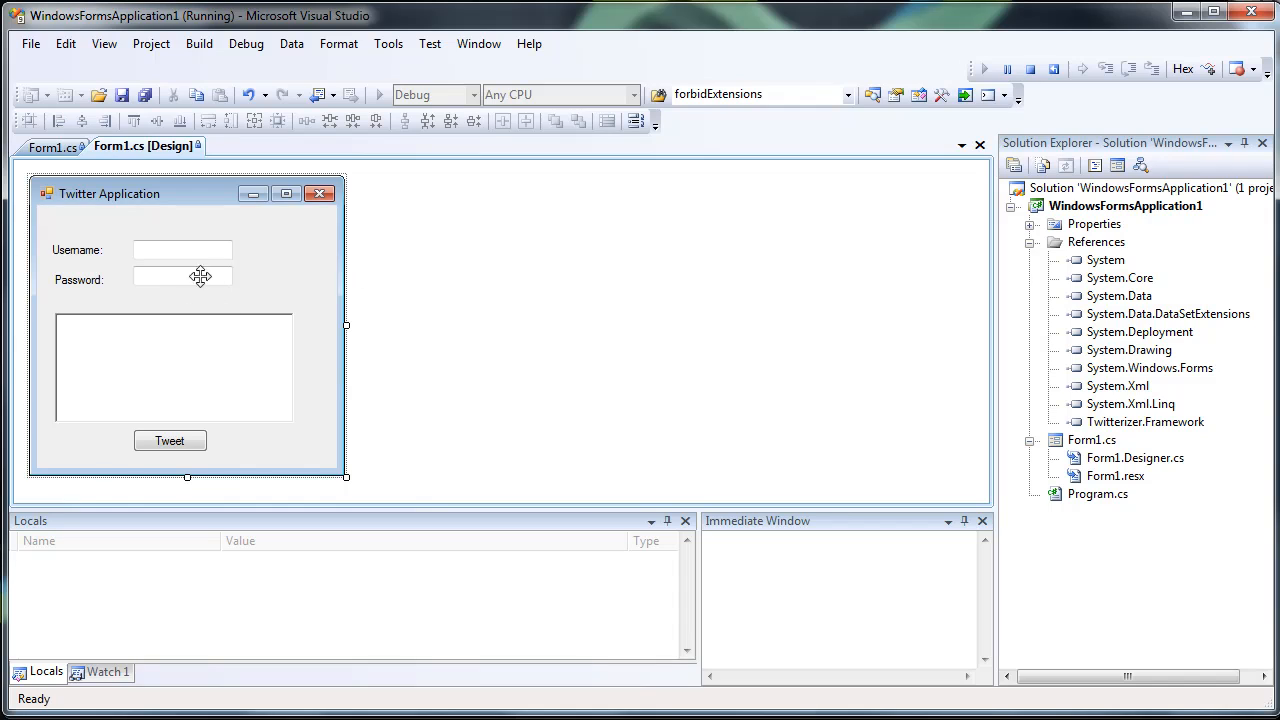
pyautogui.moveTo(730, 465)
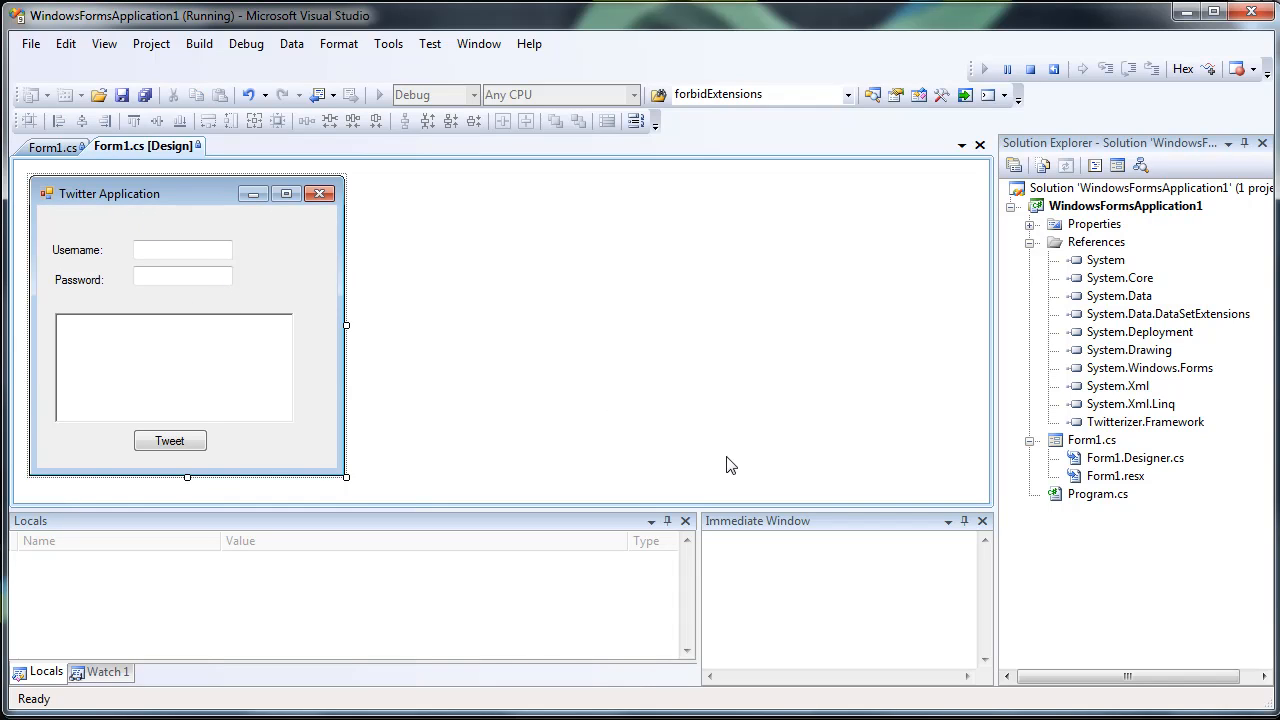
pyautogui.moveTo(723, 455)
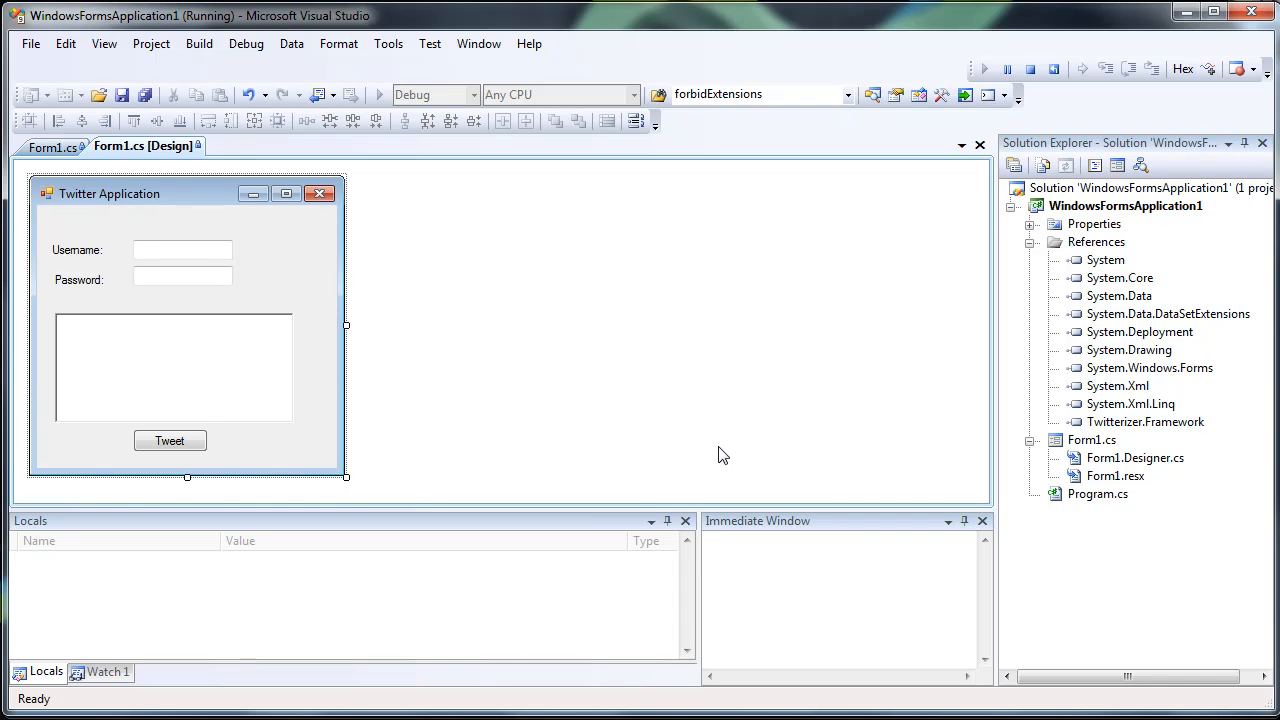
pyautogui.moveTo(715, 434)
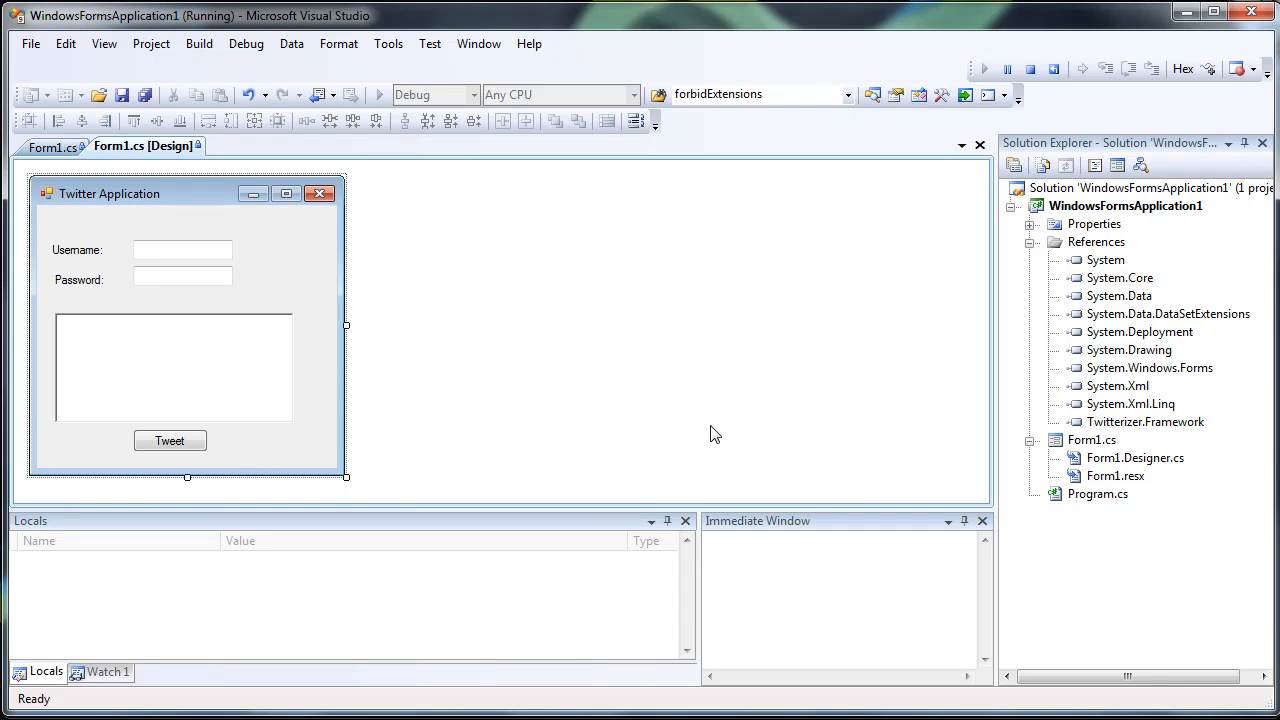
pyautogui.moveTo(703, 454)
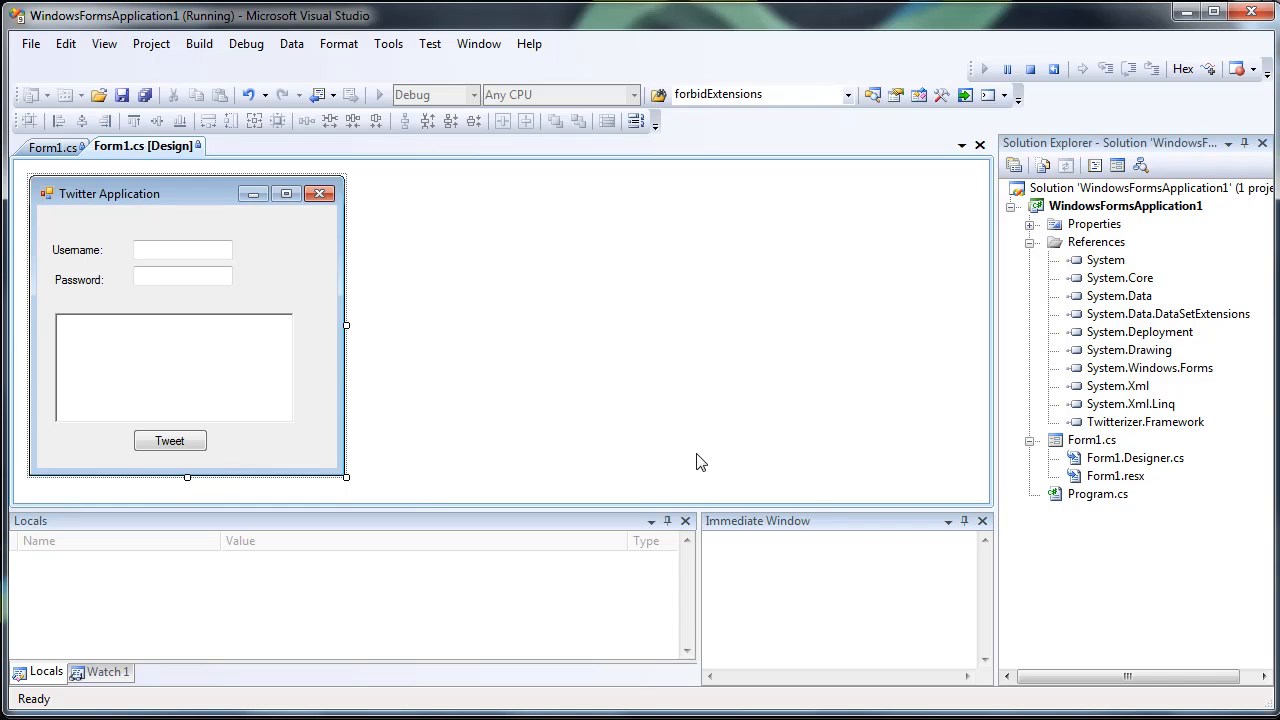
pyautogui.moveTo(695, 471)
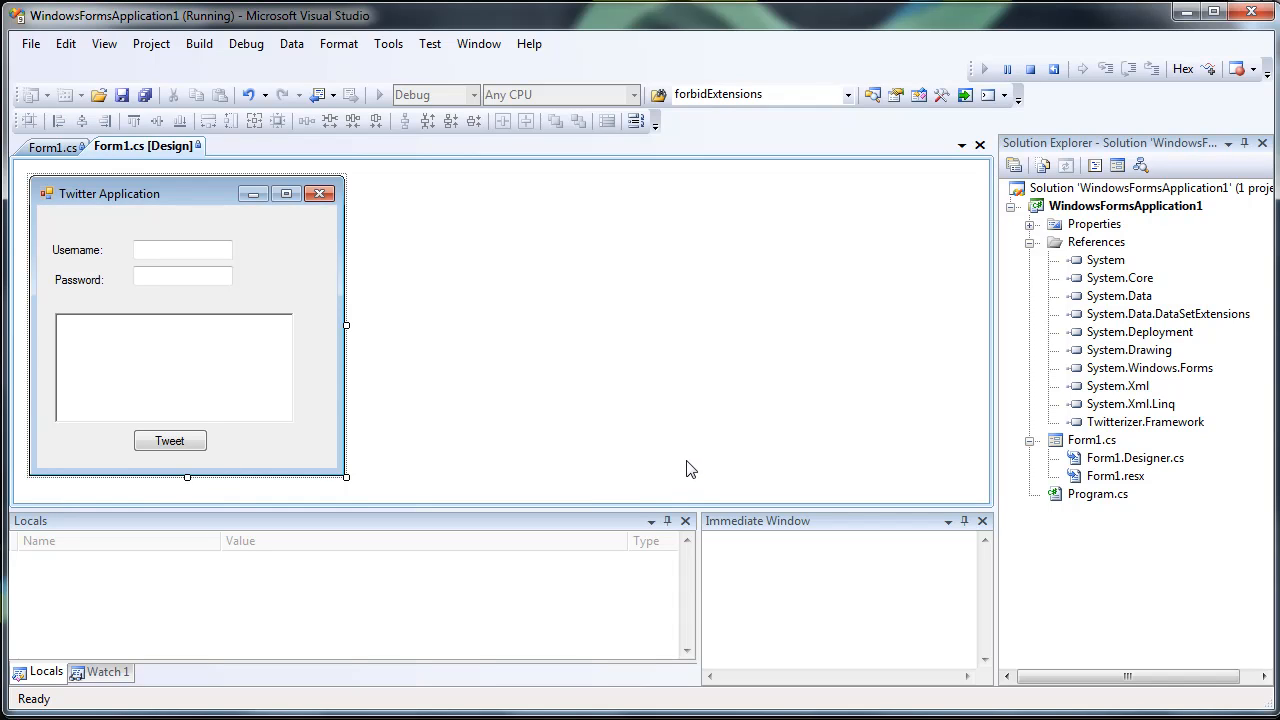
pyautogui.moveTo(1143, 580)
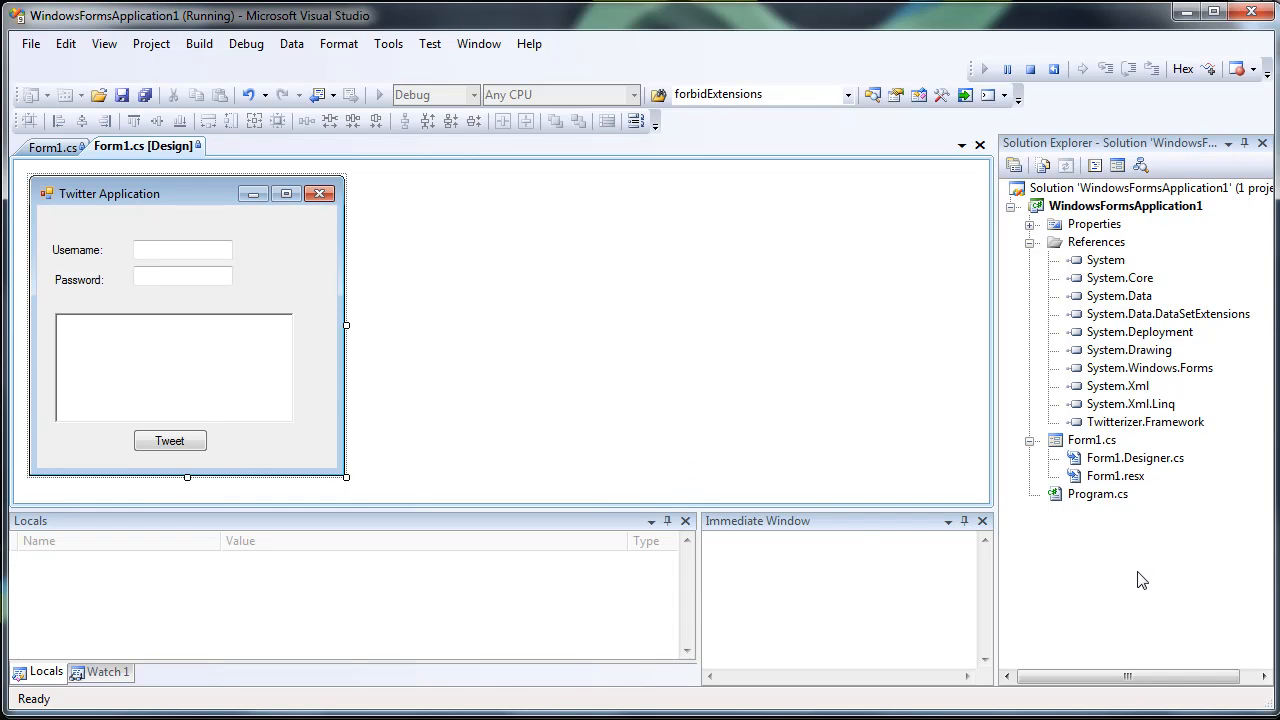